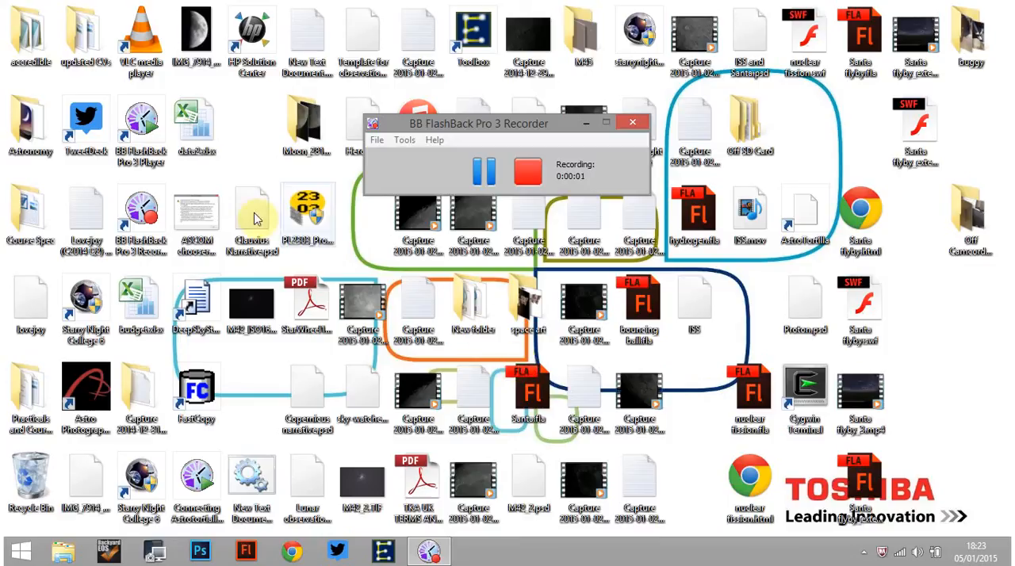
mouse_move(246, 202)
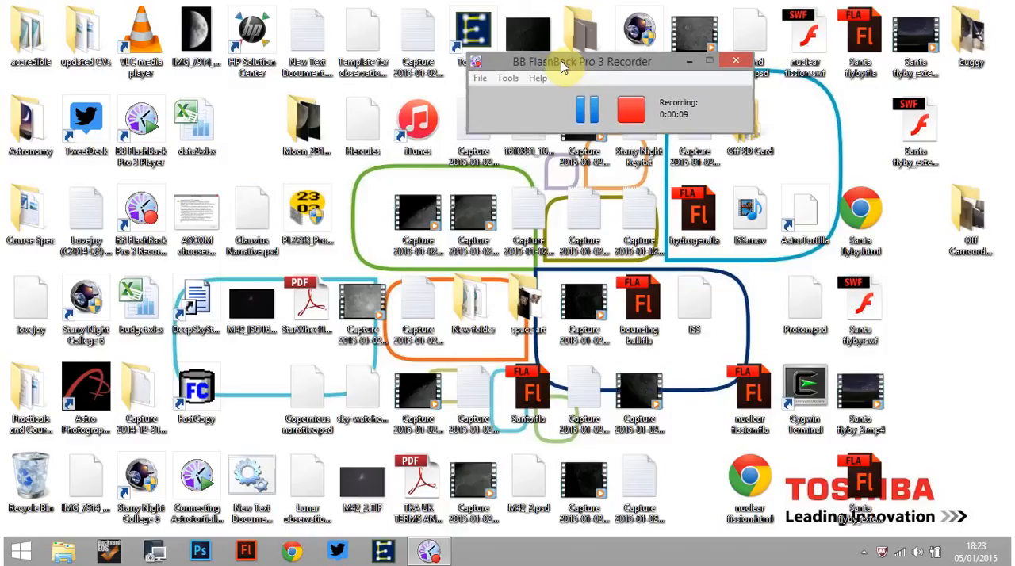
mouse_move(531, 178)
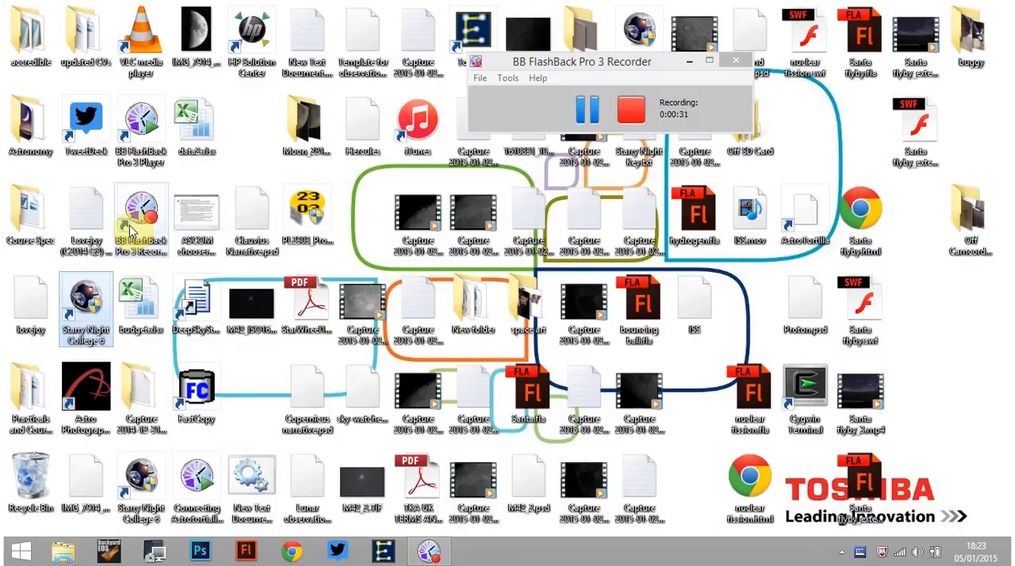
mouse_move(584, 306)
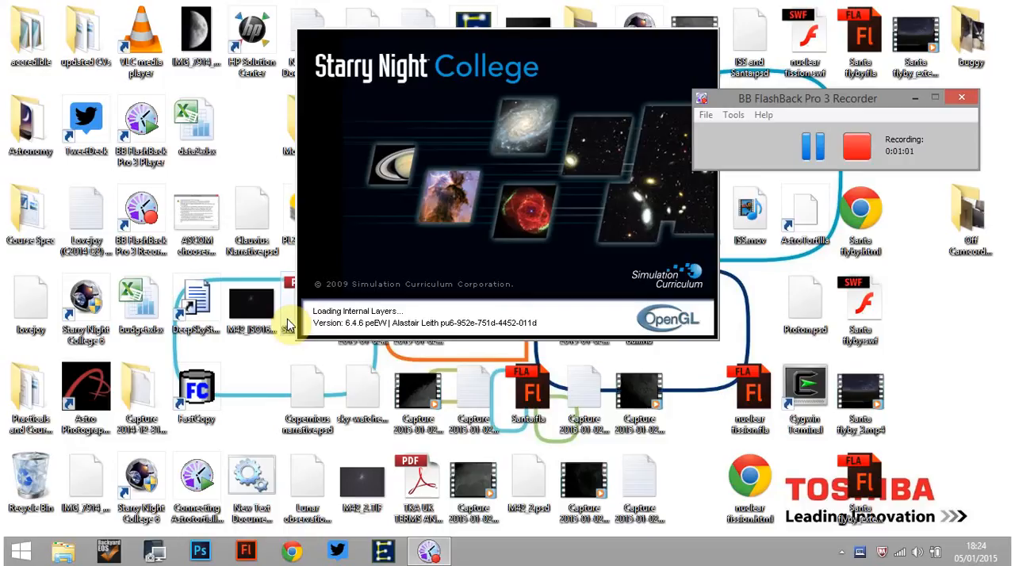
mouse_move(801, 214)
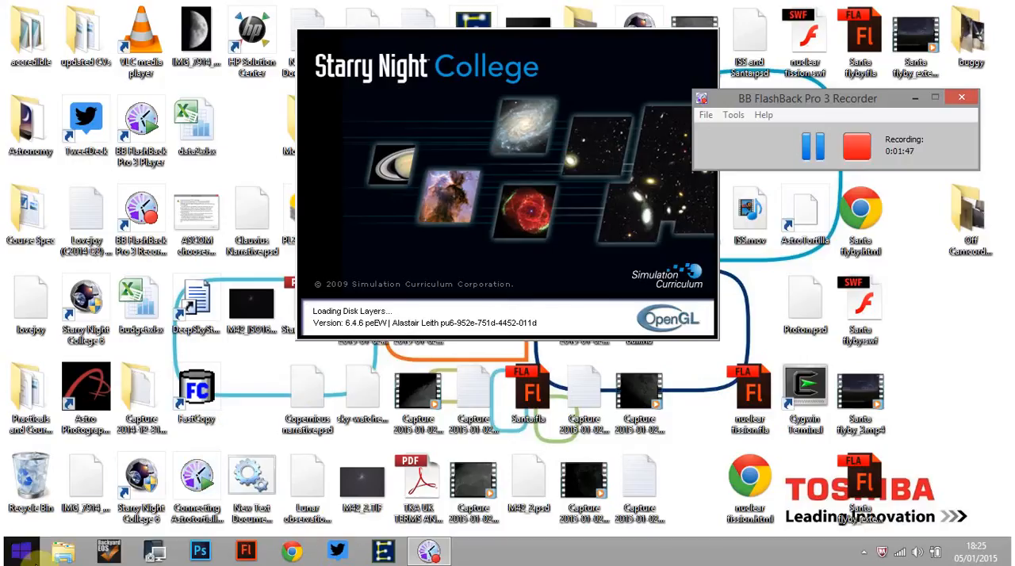
left_click(21, 550)
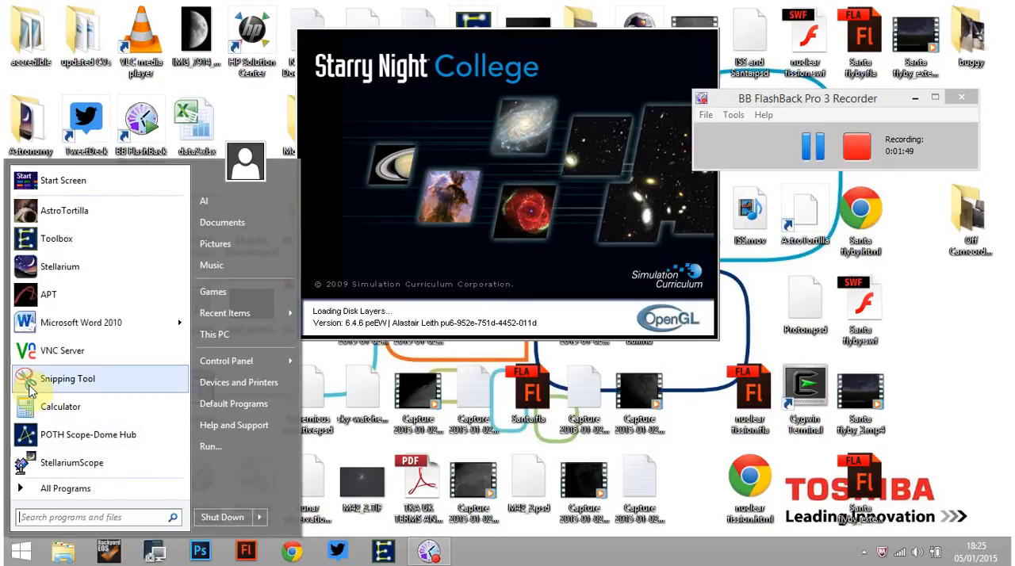
left_click(267, 121)
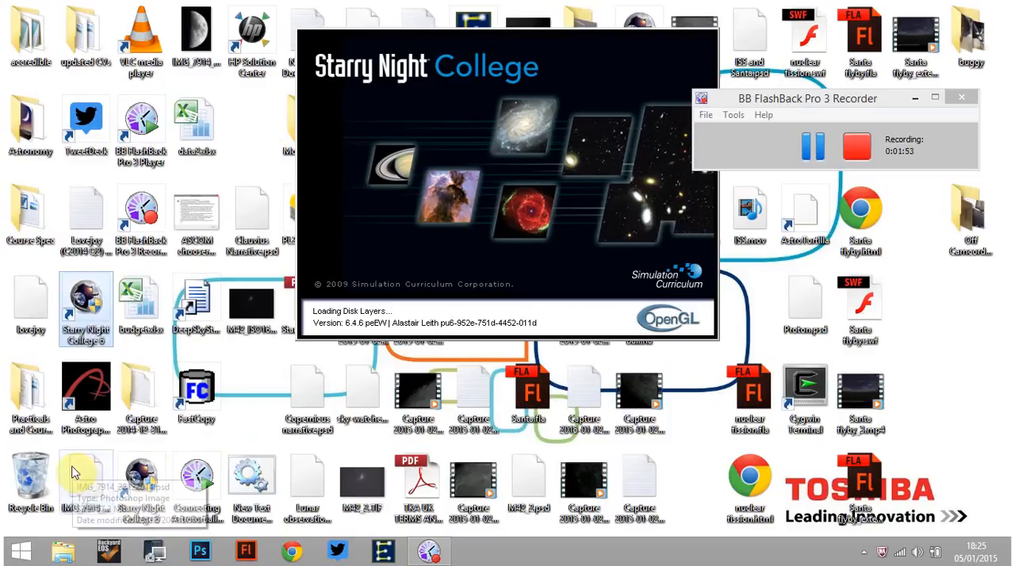
Open EQASCOM Toolbox and launch Driver Setup for eqmod.exe to show mount, port and site settings.
left_click(21, 550)
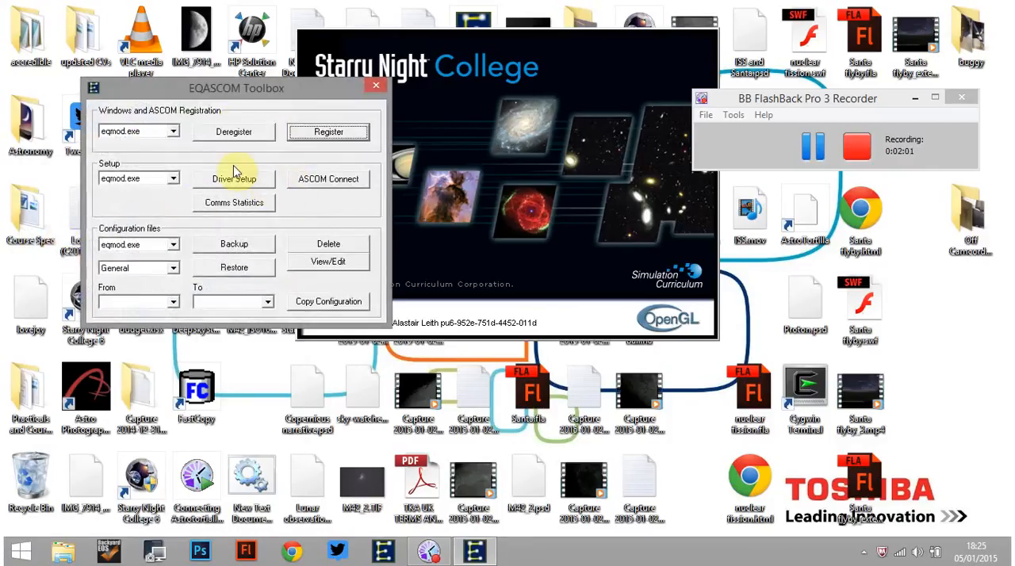
mouse_move(265, 176)
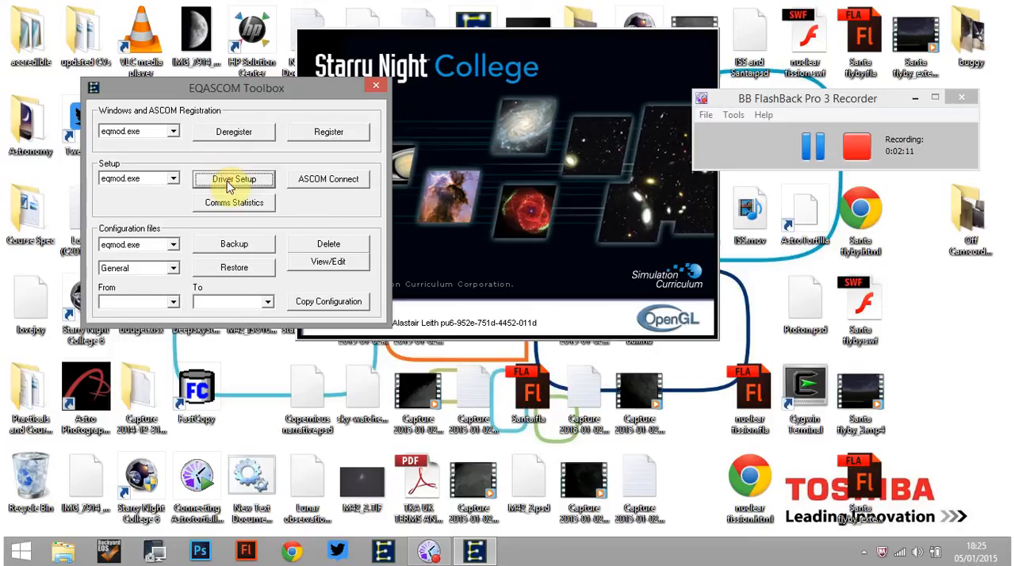
left_click(233, 179)
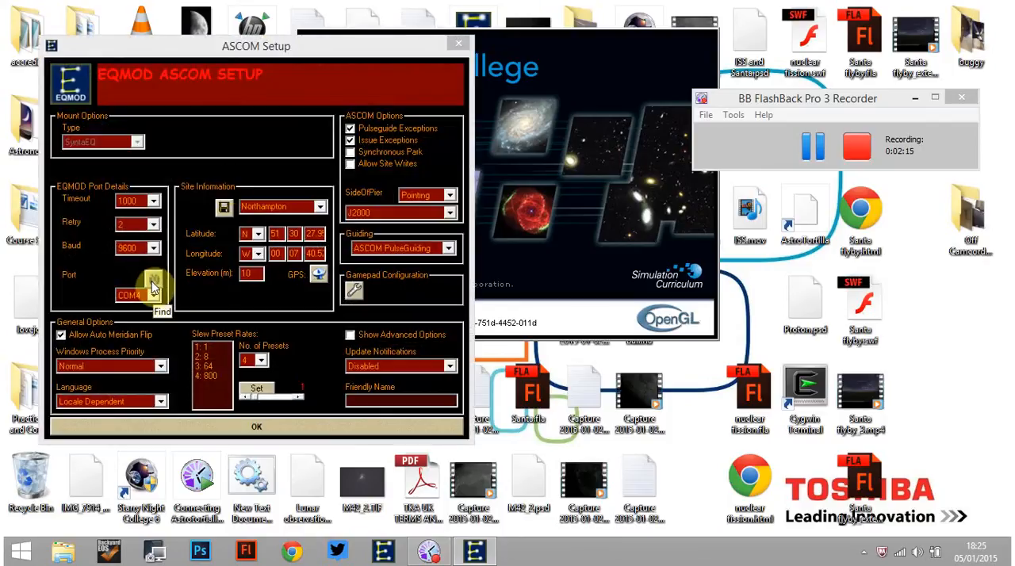
Auto-detect the mount port as COM4 in EQMOD ASCOM Setup and confirm with OK.
left_click(152, 284)
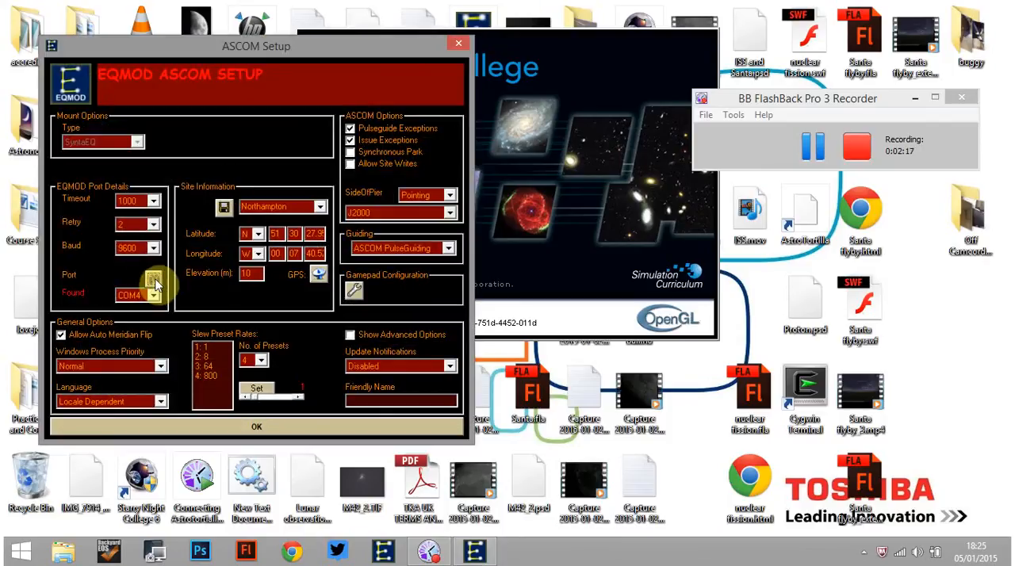
mouse_move(204, 394)
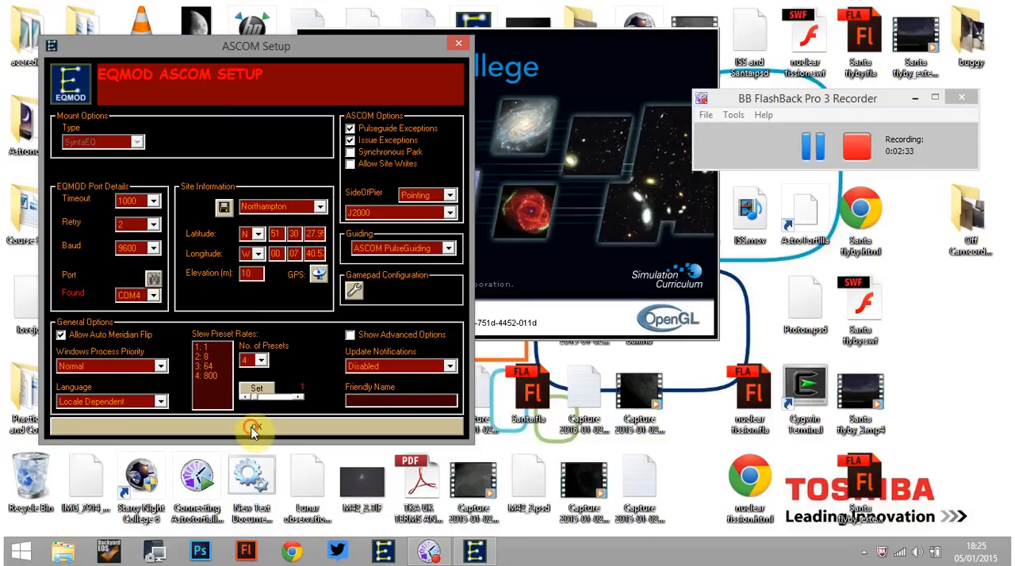
left_click(254, 428)
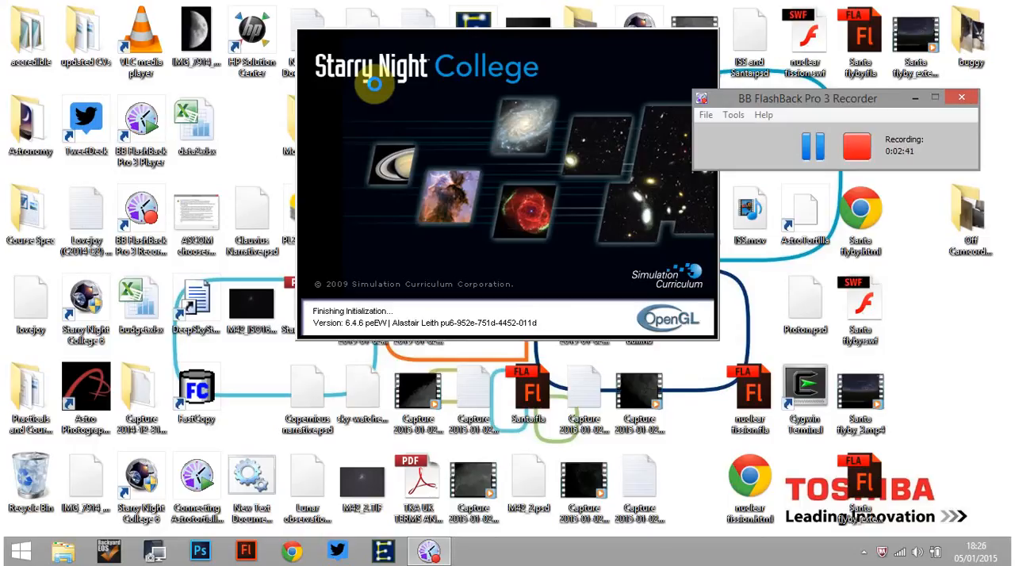
left_click(863, 553)
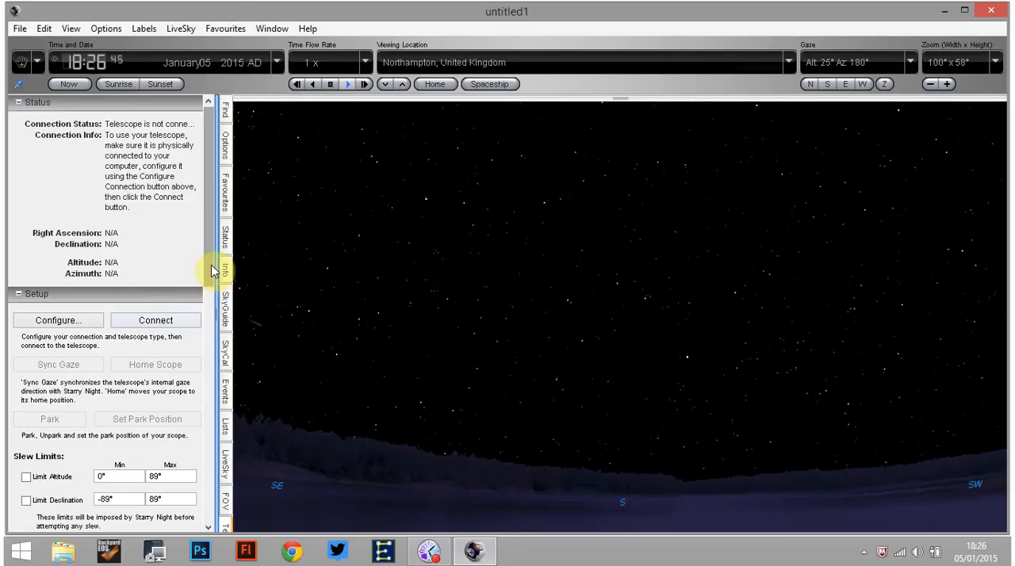
Scroll the Telescope panel and open the ASCOM Telescope Chooser via Configure.
scroll("down", 3)
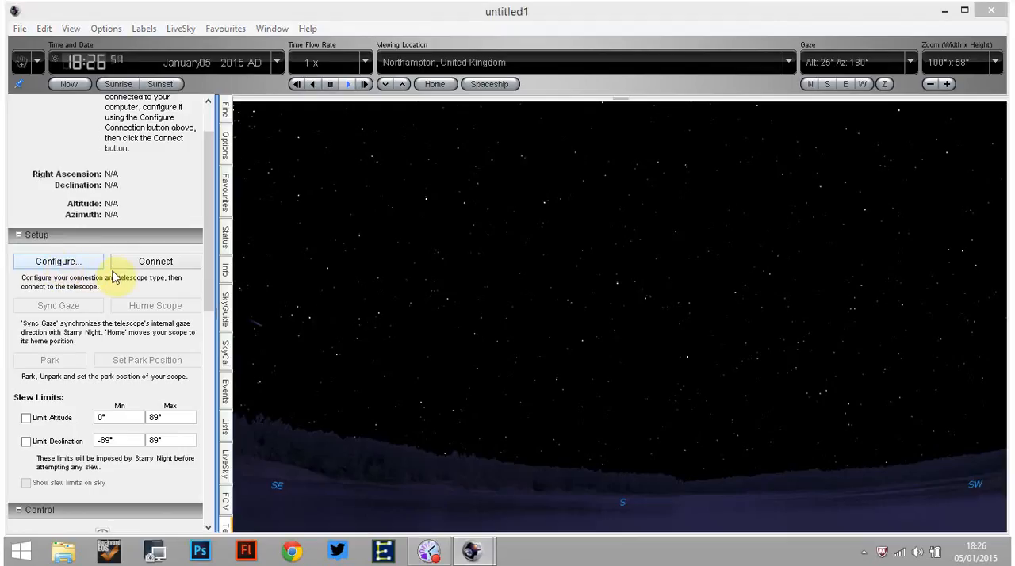
left_click(57, 261)
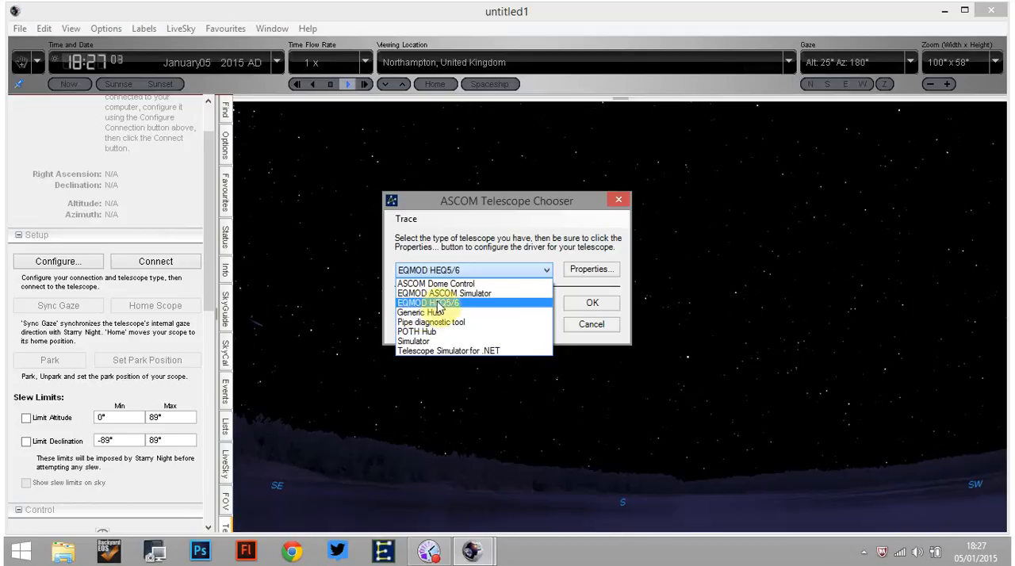
Select EQMOD HEQ5/6, review and accept its COM4 properties, and dismiss the McAfee pop-up.
left_click(436, 302)
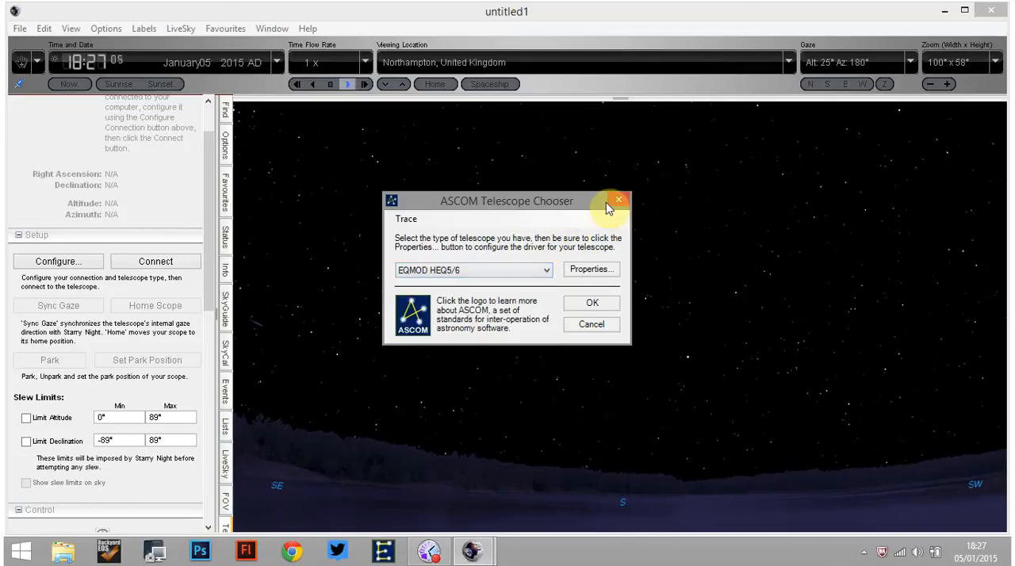
mouse_move(618, 200)
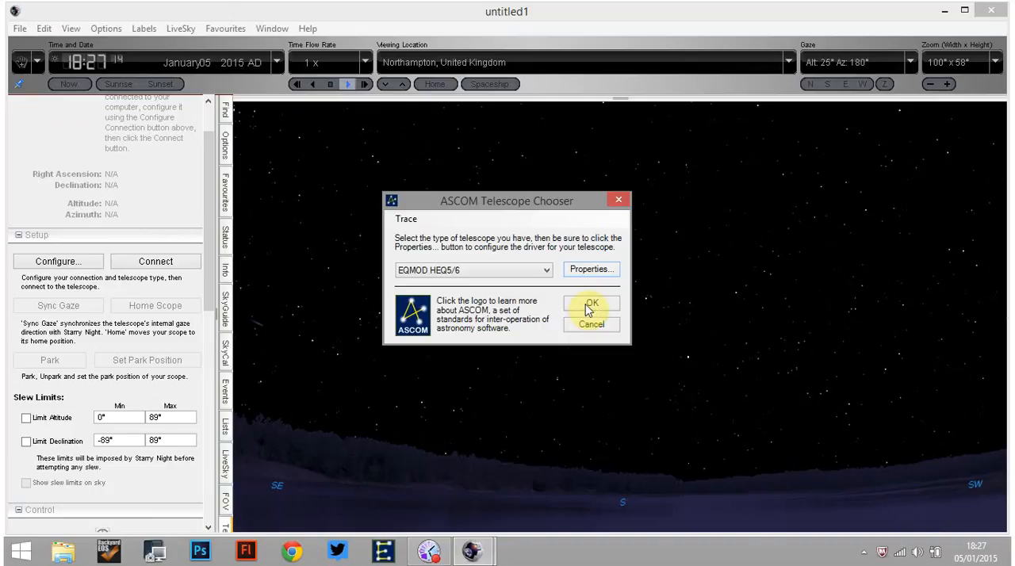
left_click(590, 269)
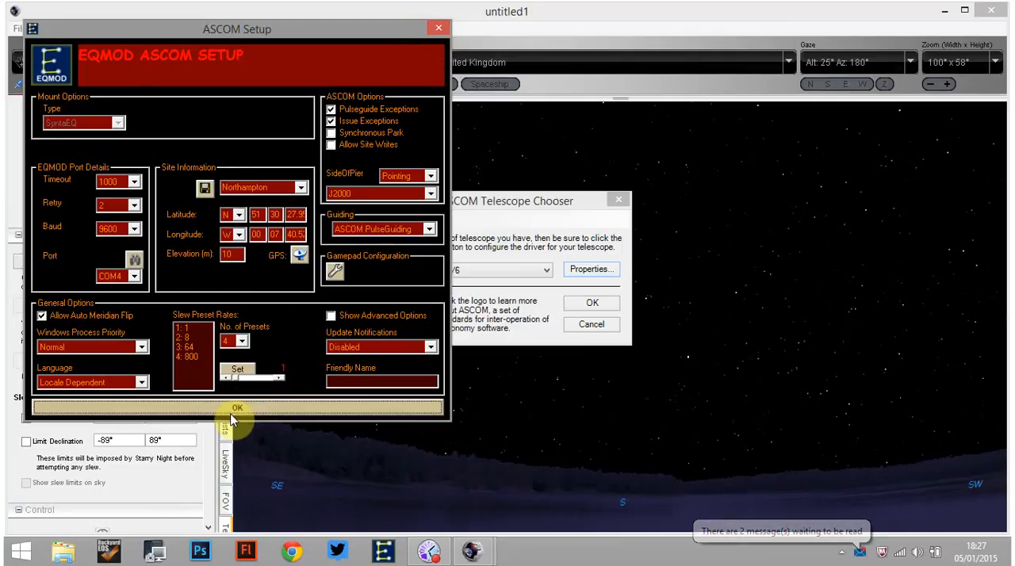
left_click(237, 408)
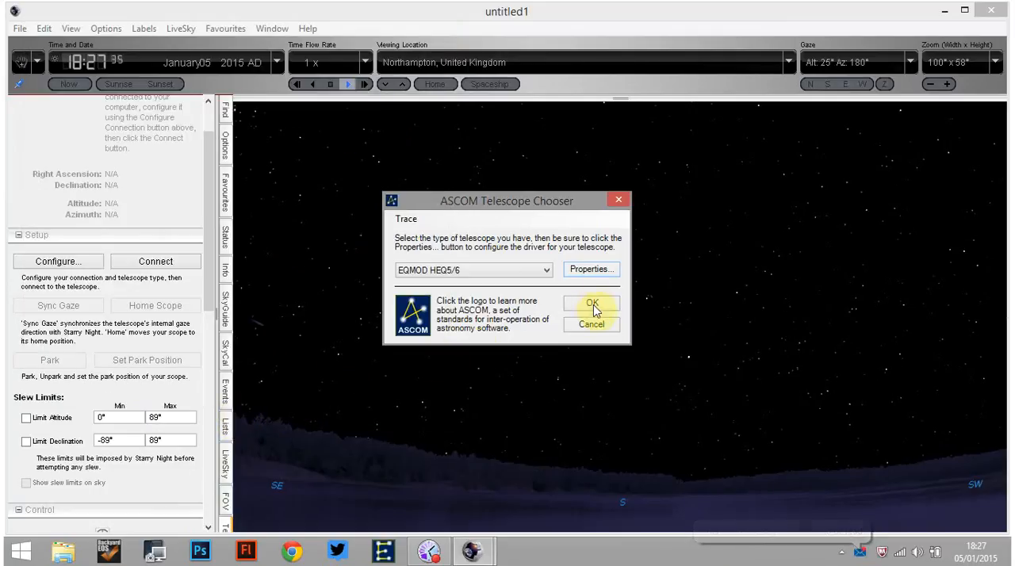
mouse_move(593, 337)
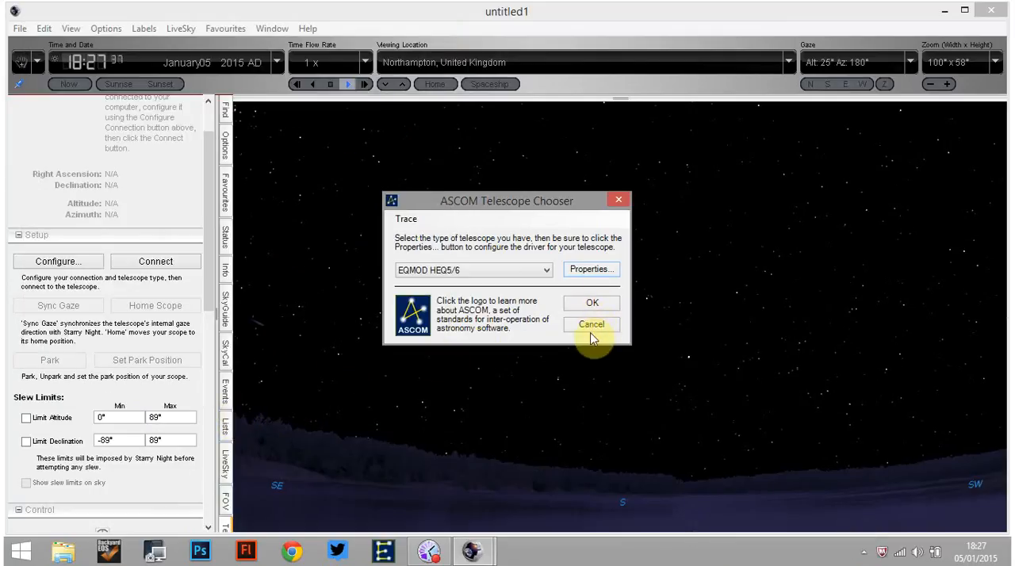
mouse_move(619, 201)
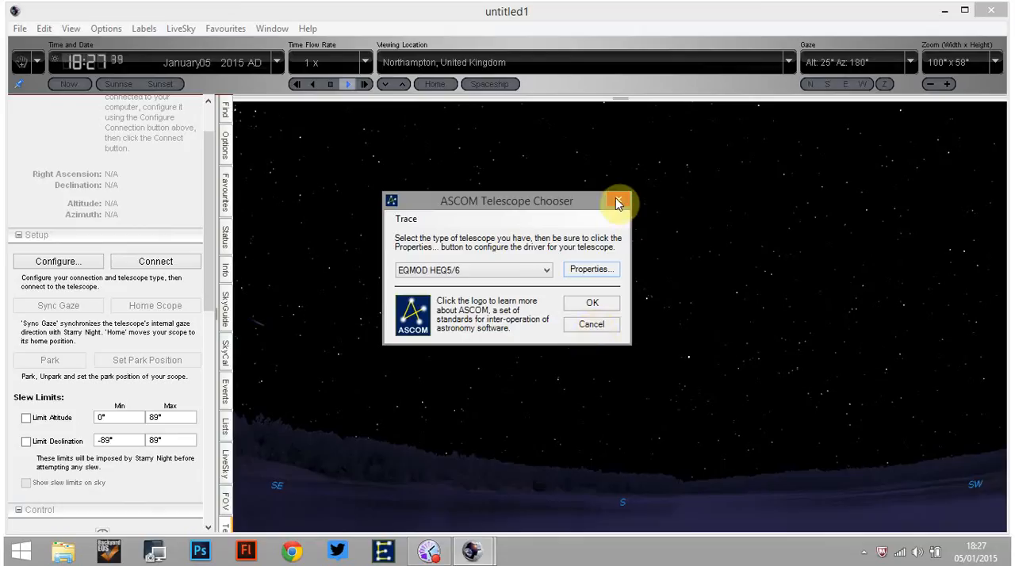
mouse_move(575, 380)
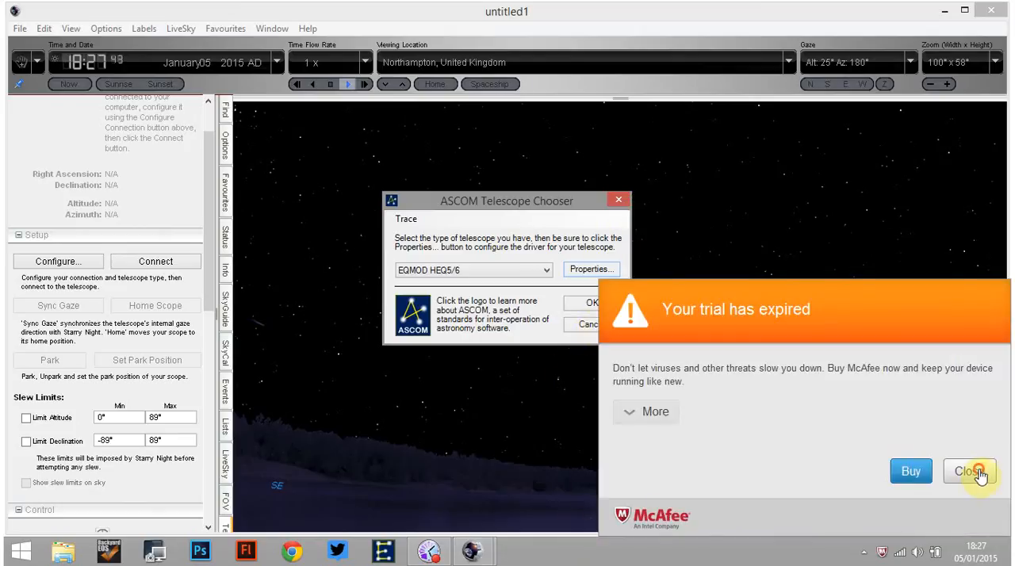
left_click(969, 471)
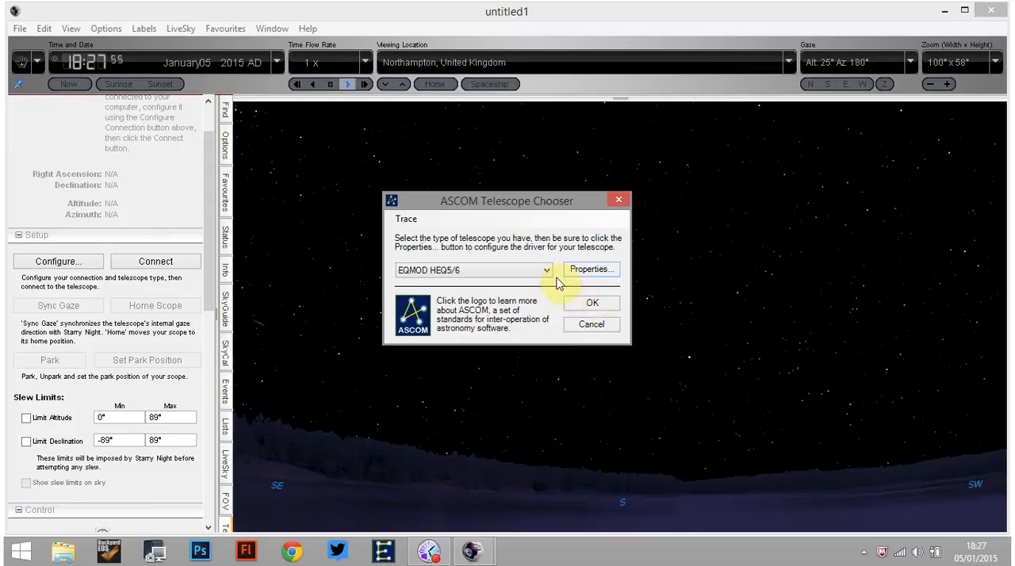
mouse_move(585, 308)
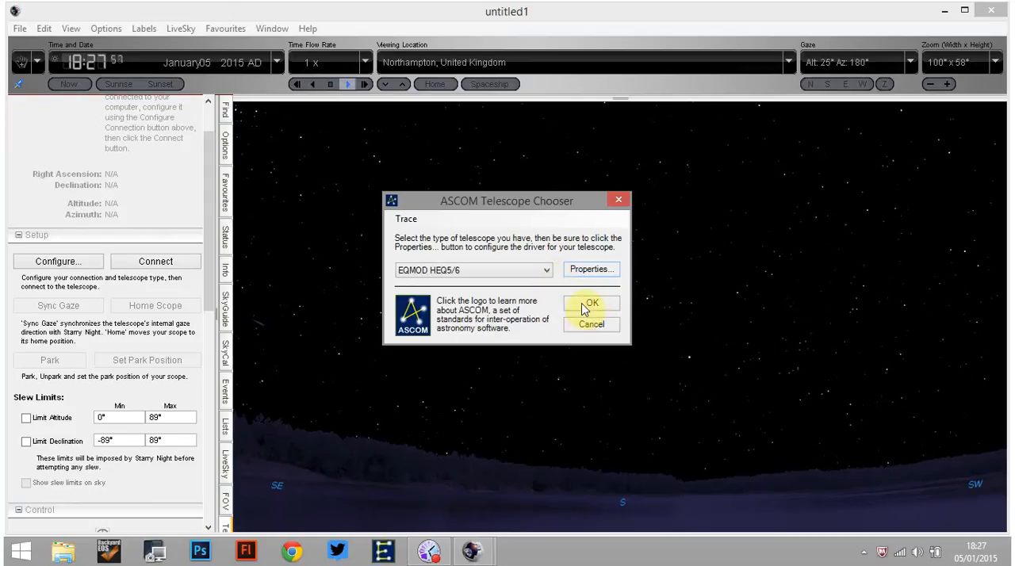
mouse_move(609, 235)
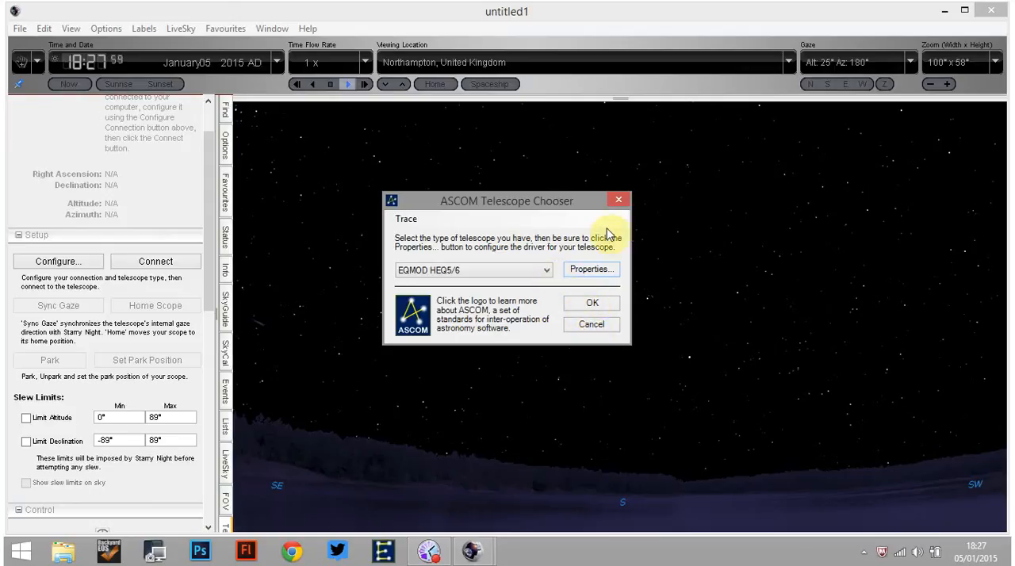
mouse_move(276, 303)
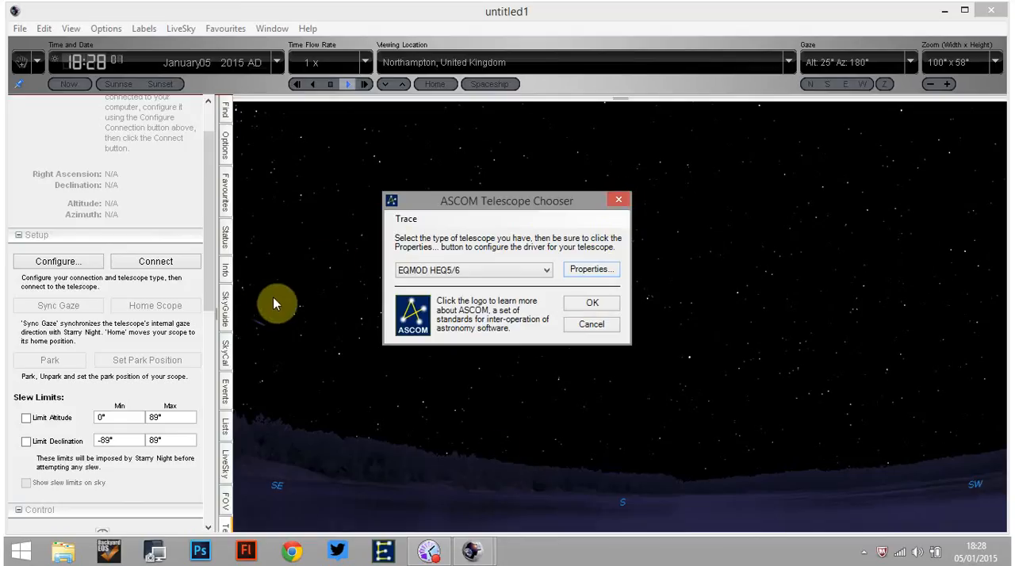
mouse_move(238, 324)
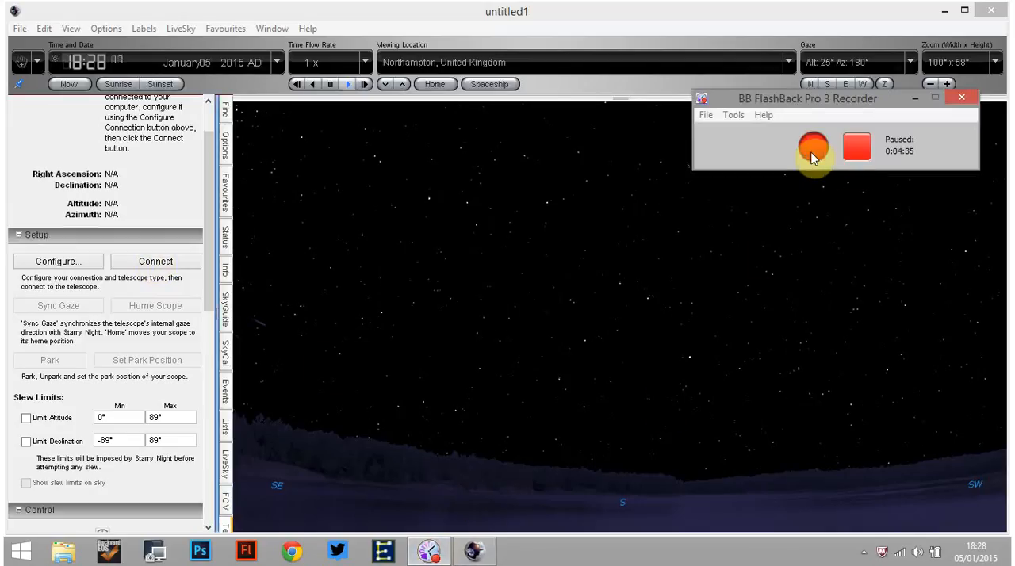
Connect Starry Night College to the EQMOD HEQ5/6 mount from the Telescope panel.
left_click(813, 148)
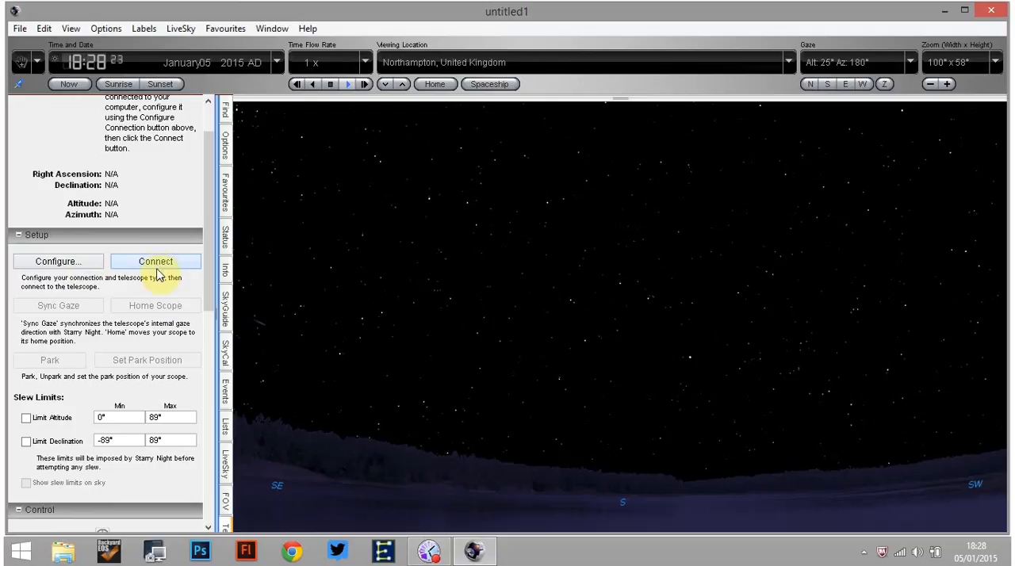
left_click(156, 262)
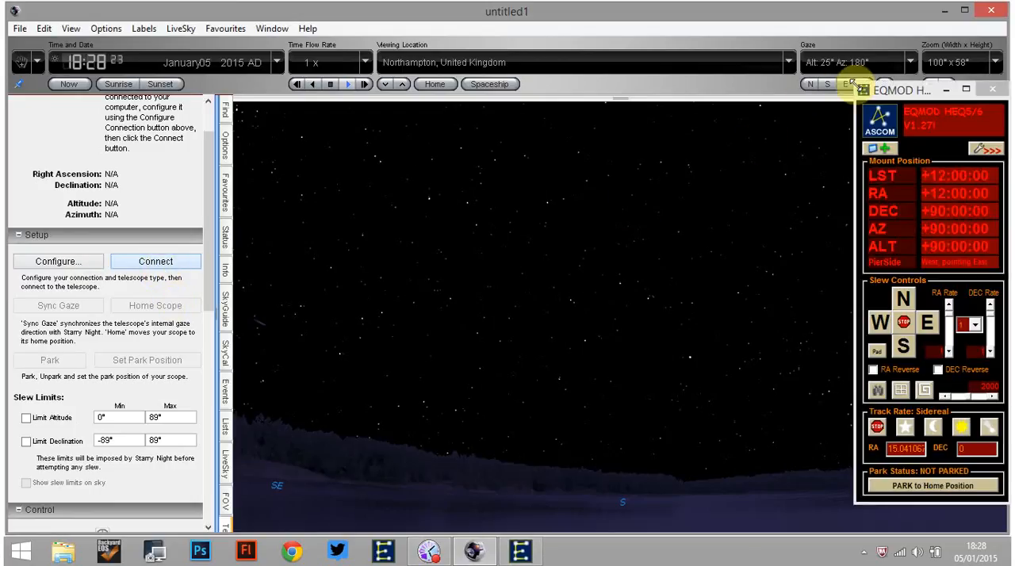
left_click(155, 261)
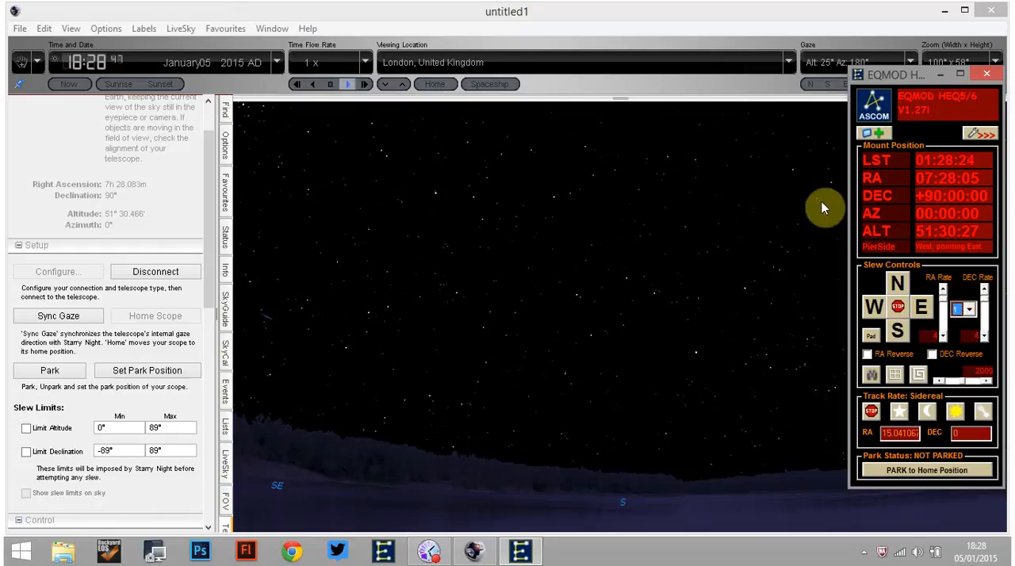
mouse_move(484, 278)
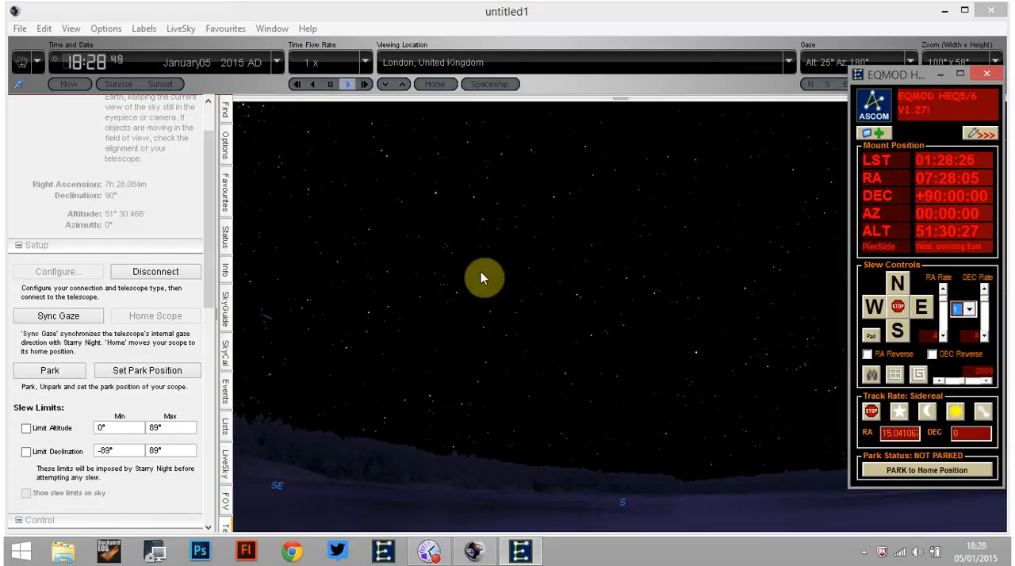
mouse_move(722, 133)
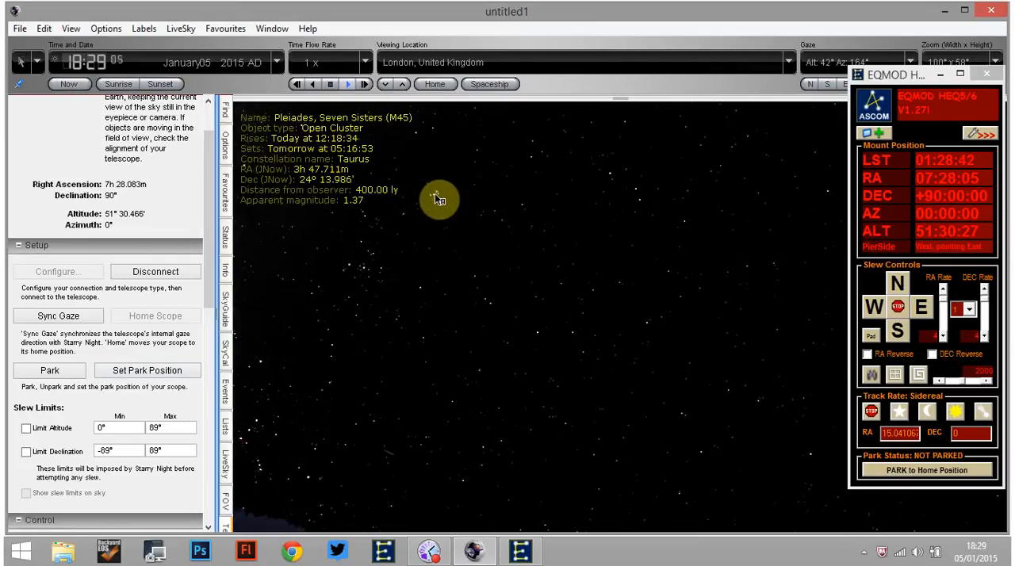
Right-click the Pleiades (M45) to bring up its telescope Sync option.
right_click(436, 198)
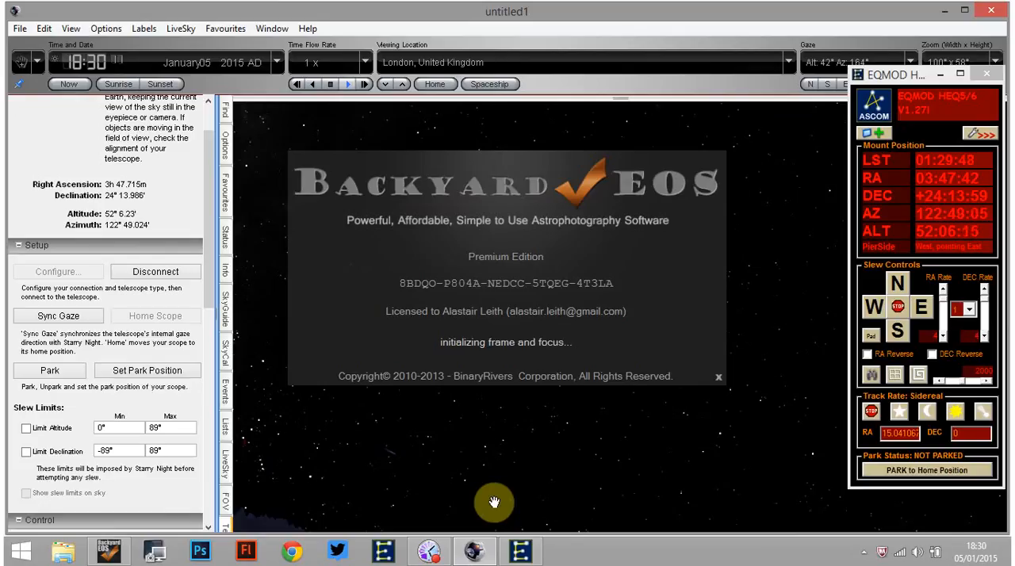
mouse_move(380, 463)
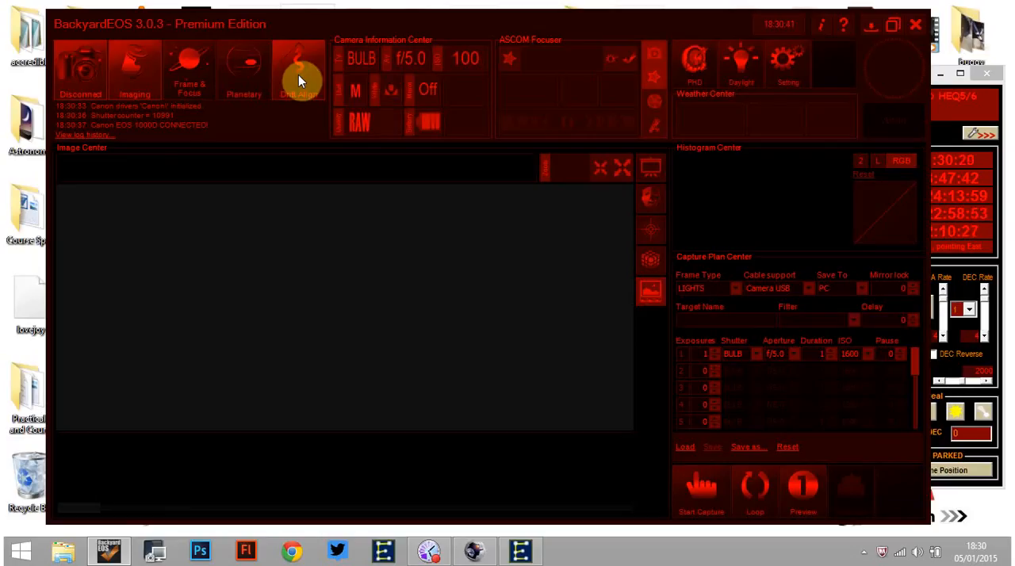
Switch BackyardEOS to Drift Align with Live View and close the EQMOD mouse slew pad.
left_click(300, 72)
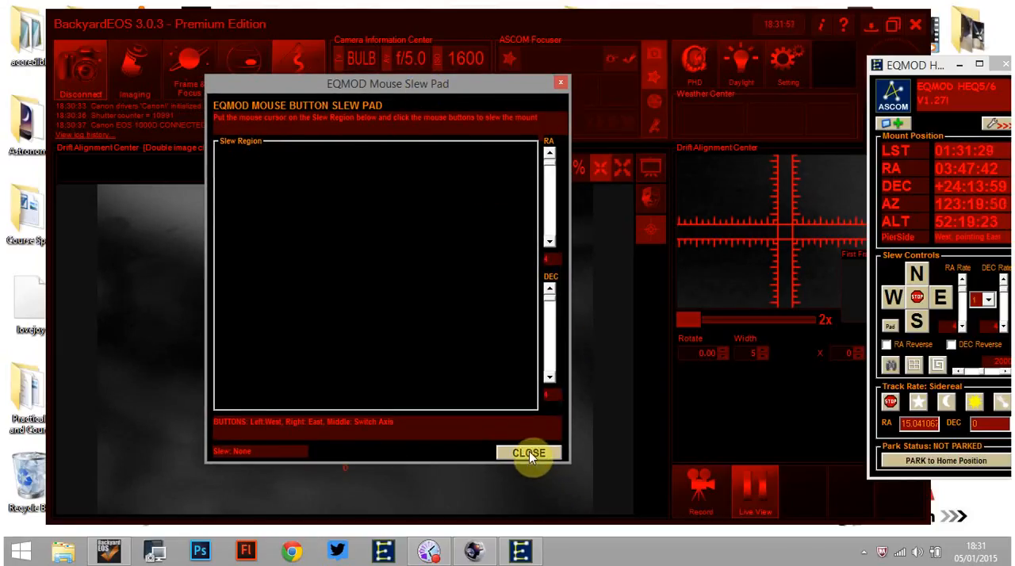
left_click(529, 452)
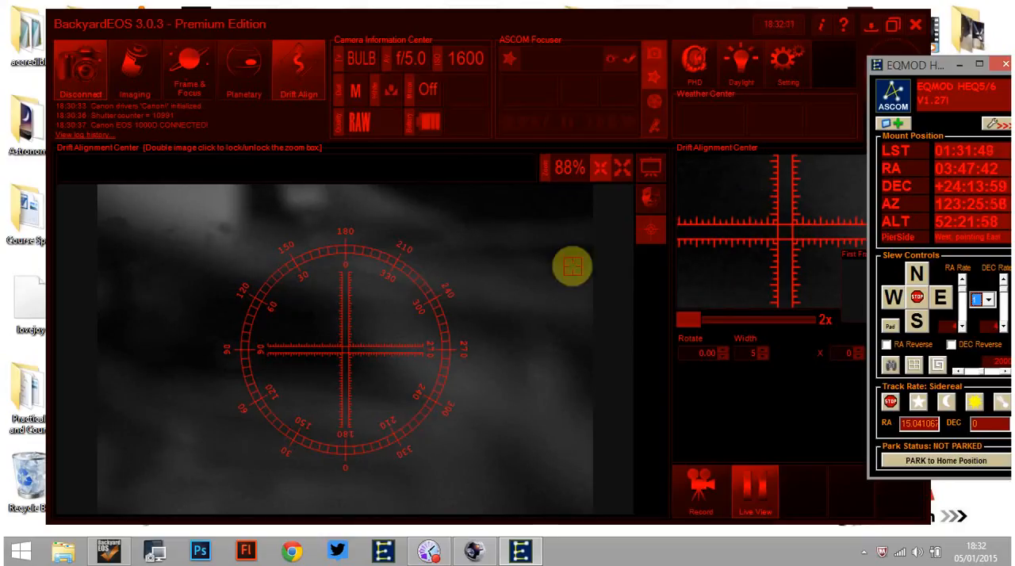
mouse_move(785, 234)
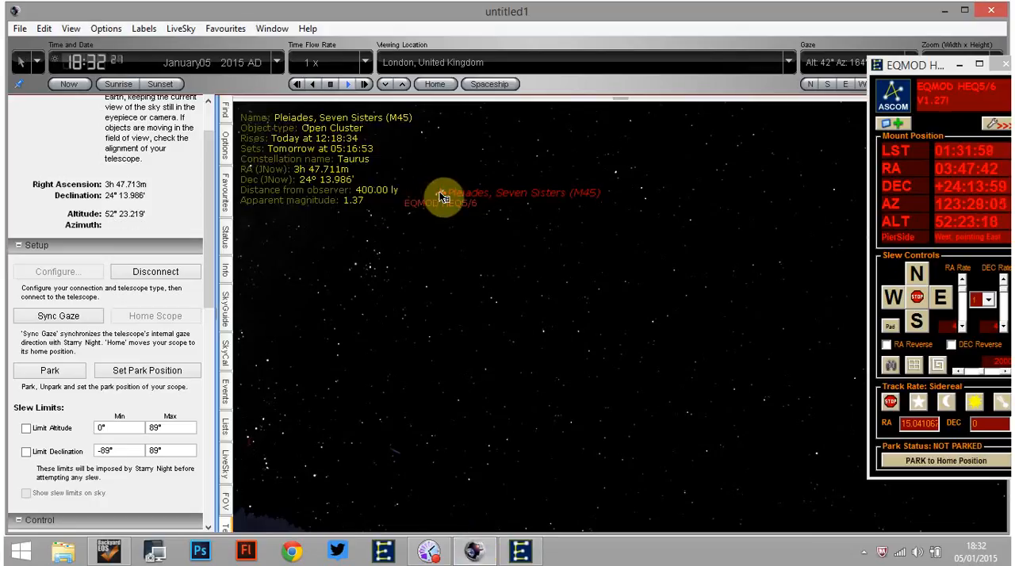
right_click(444, 198)
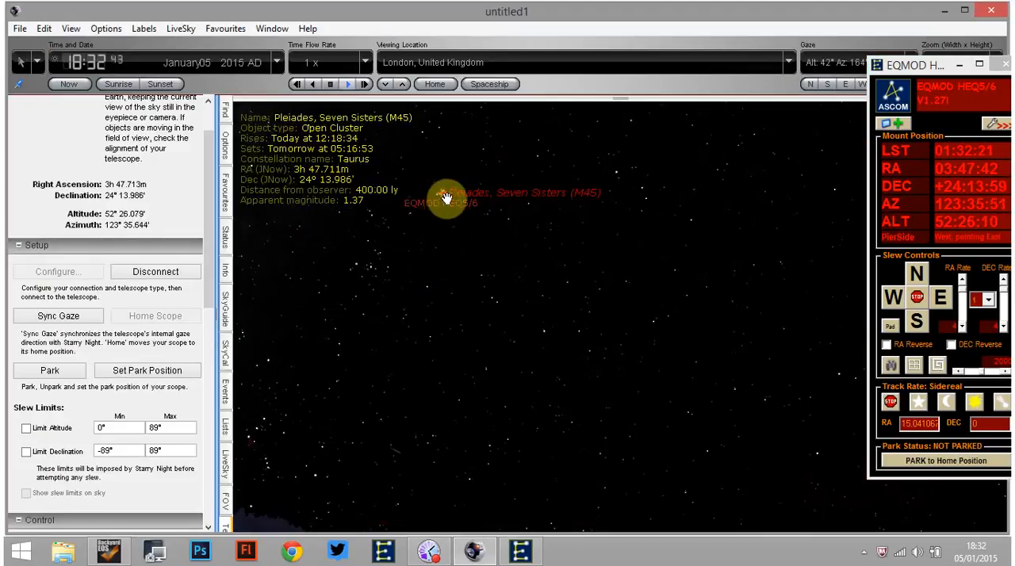
right_click(444, 199)
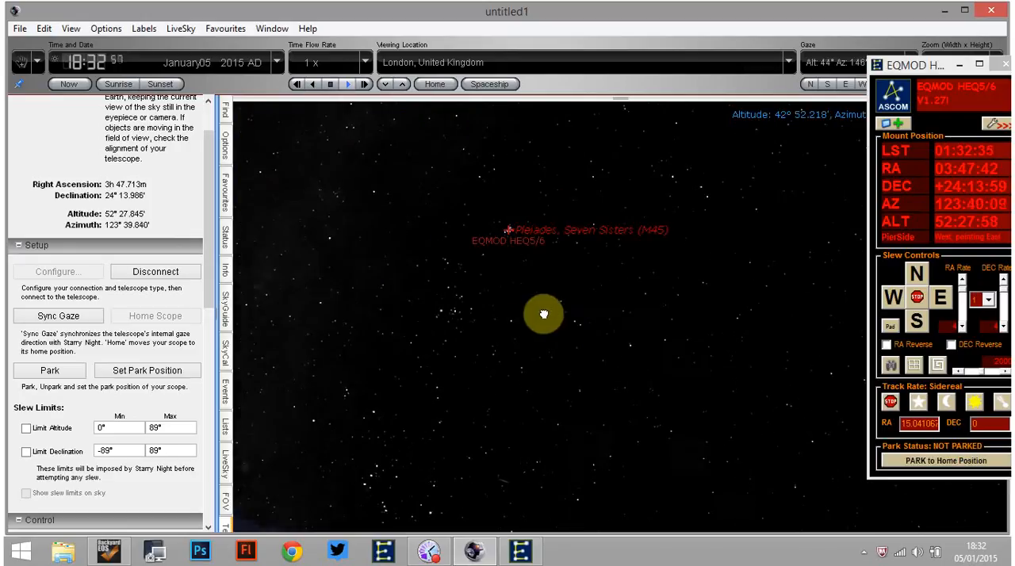
left_click_drag(544, 314, 832, 342)
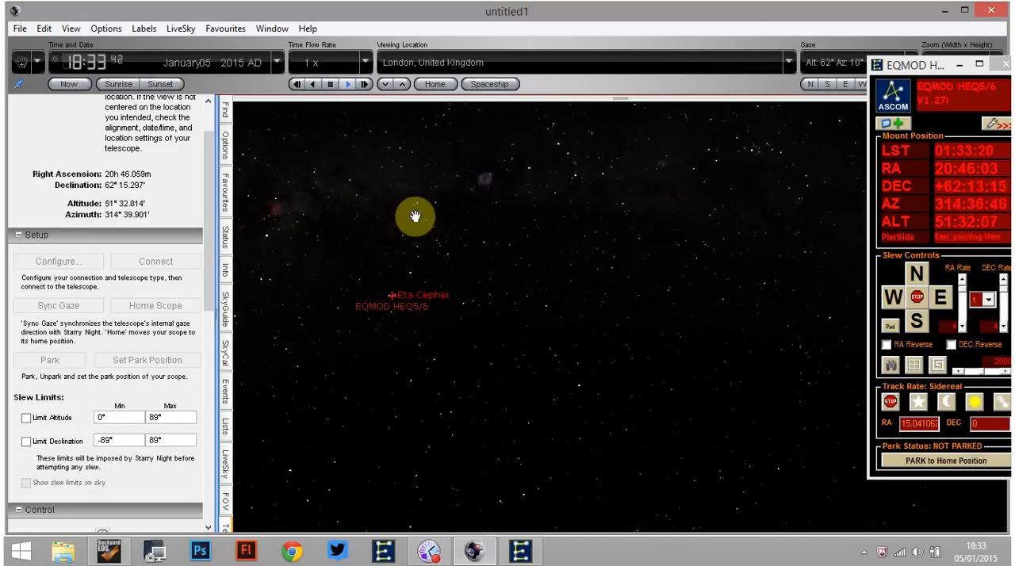
Pan the sky chart around Cepheus, where the mount marker sits on Eta Cephei.
left_click_drag(413, 216, 299, 371)
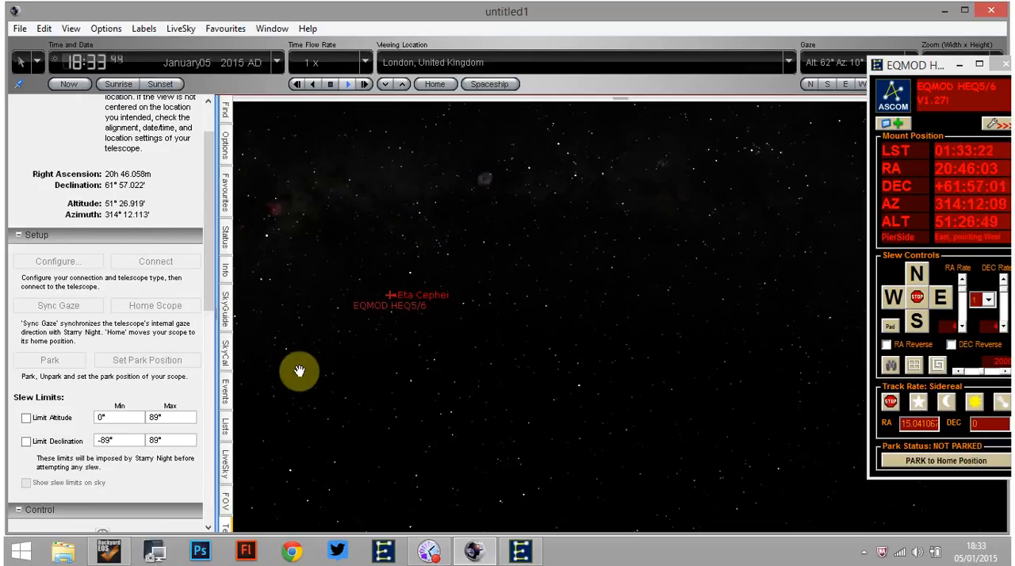
left_click(109, 551)
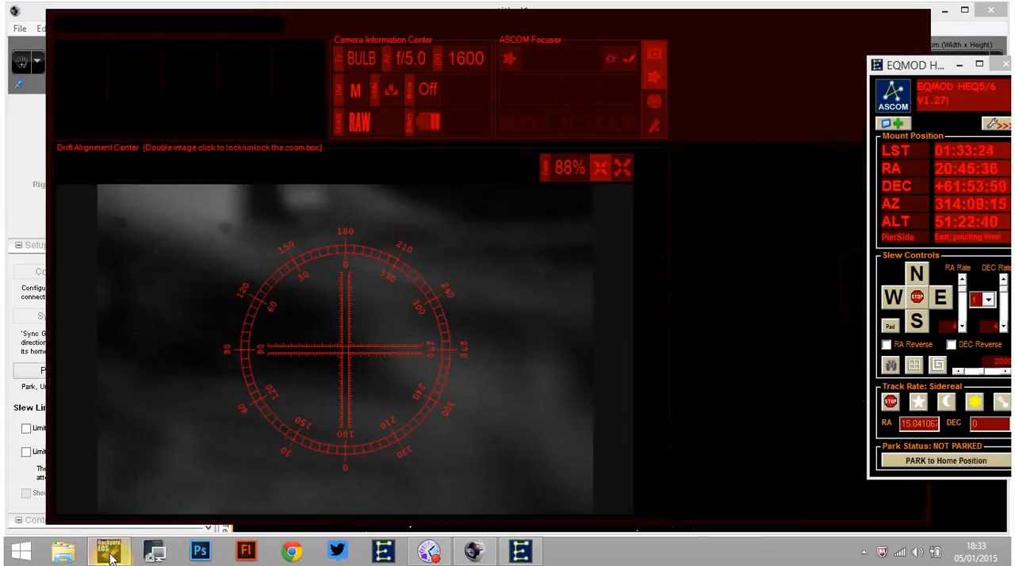
left_click(108, 549)
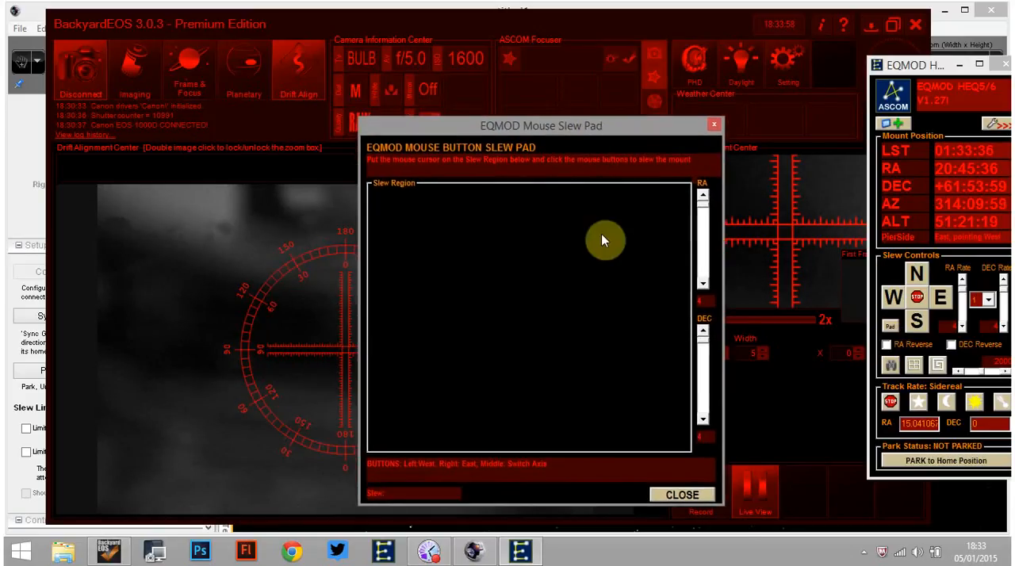
left_click_drag(542, 125, 608, 138)
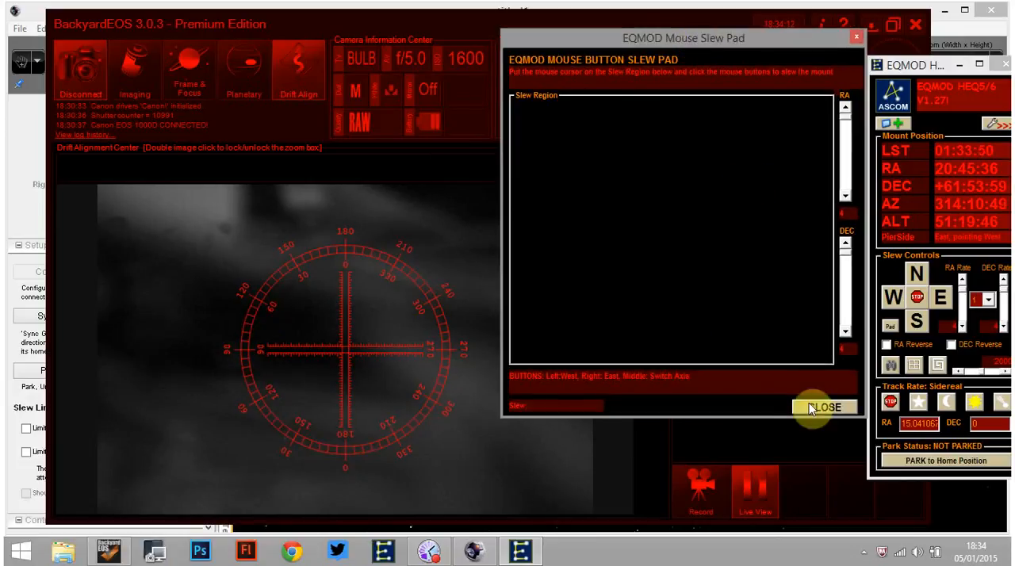
left_click(824, 407)
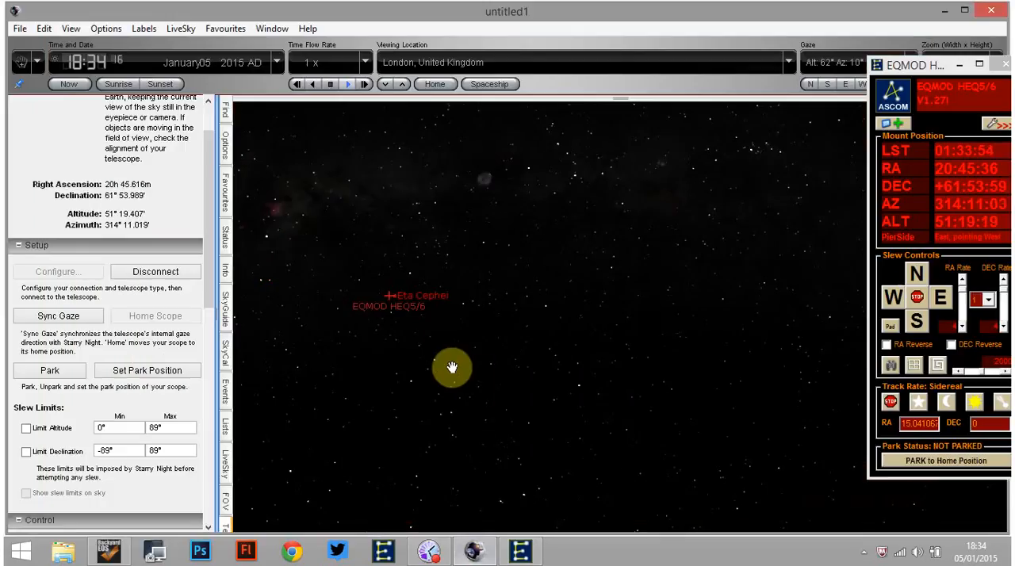
left_click(393, 303)
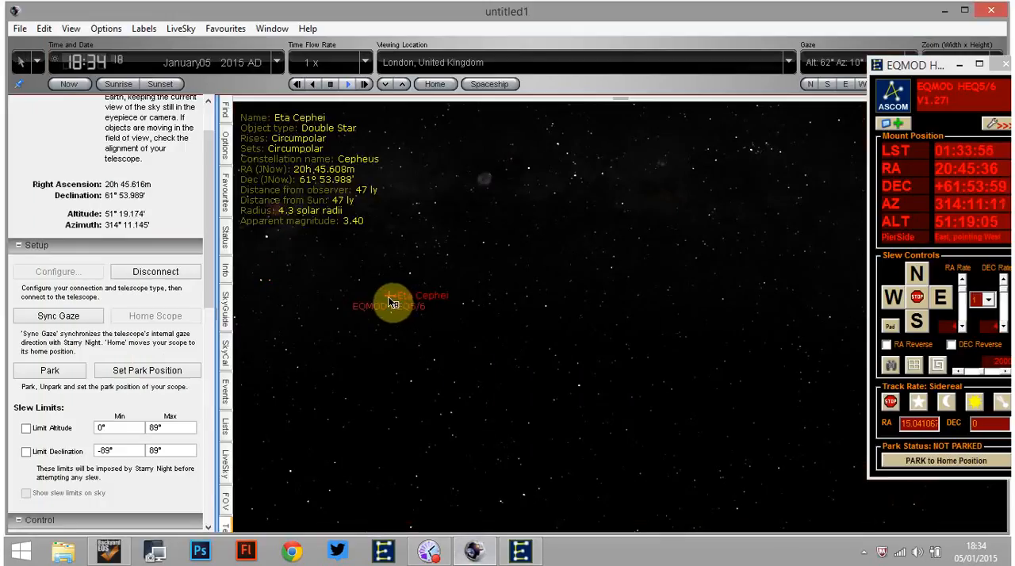
right_click(392, 303)
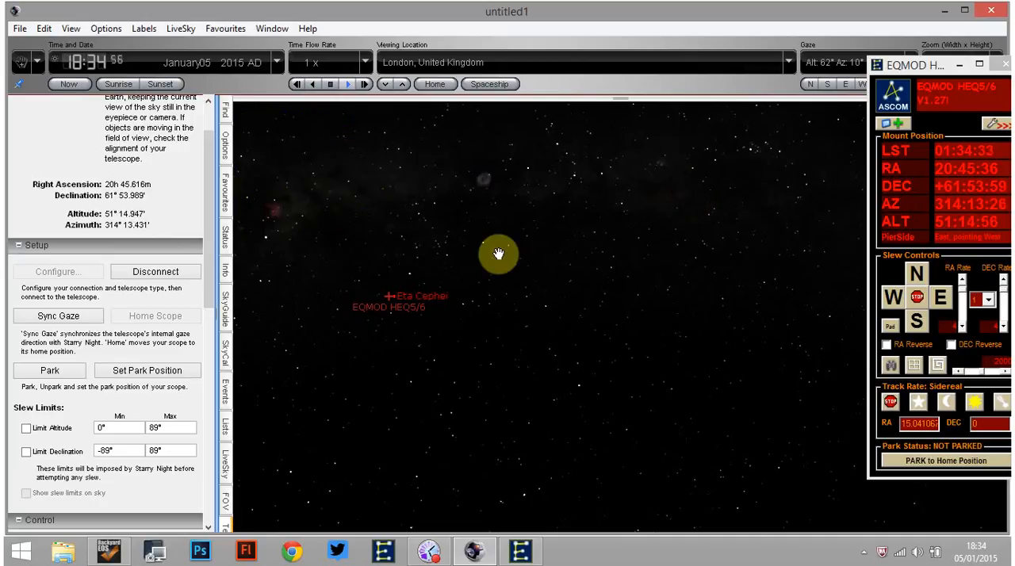
Pan the sky chart to Kochab and slew the HEQ5/6 mount to it.
left_click_drag(499, 254, 764, 214)
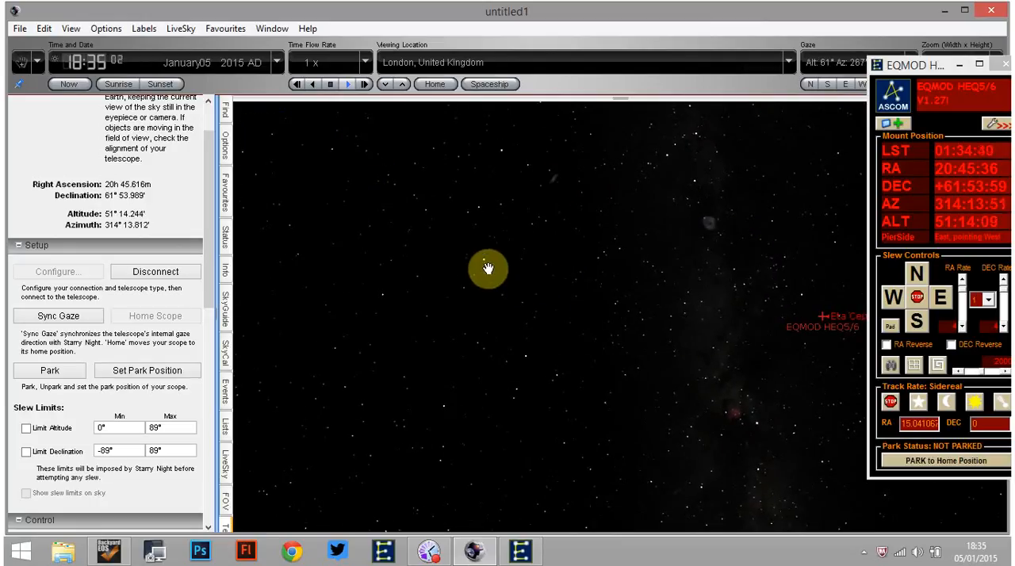
left_click_drag(487, 268, 645, 326)
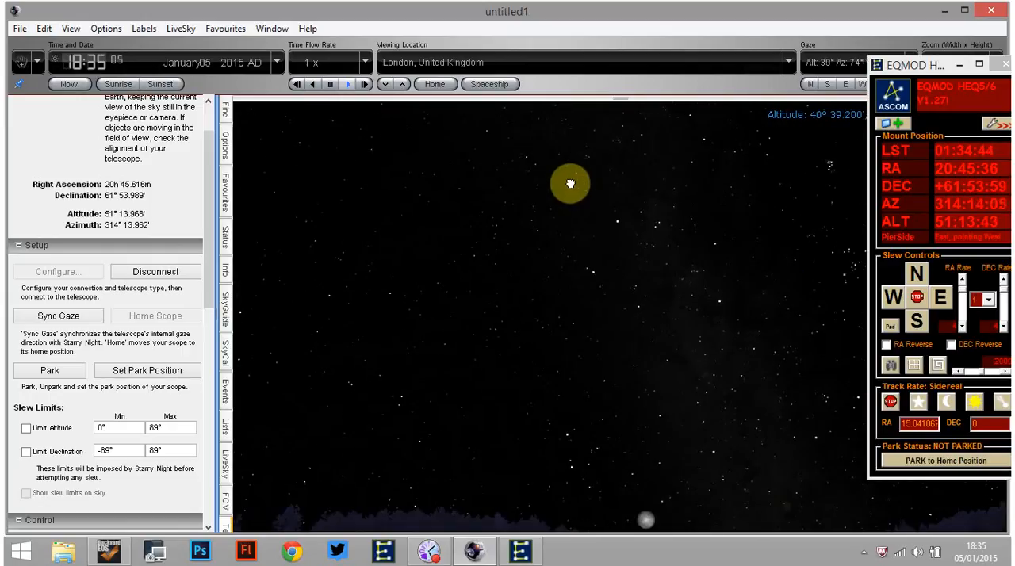
left_click_drag(569, 183, 762, 176)
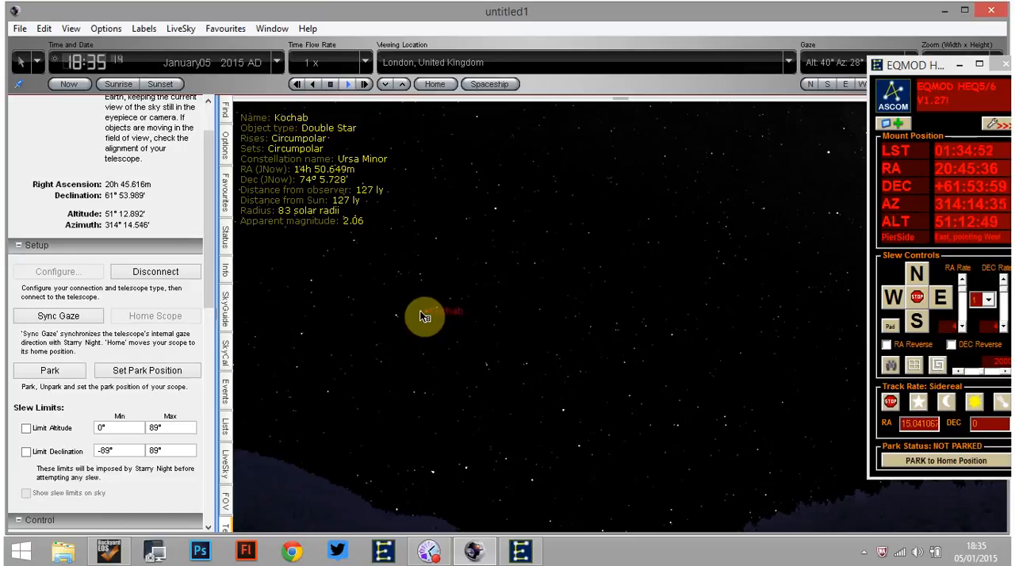
right_click(426, 315)
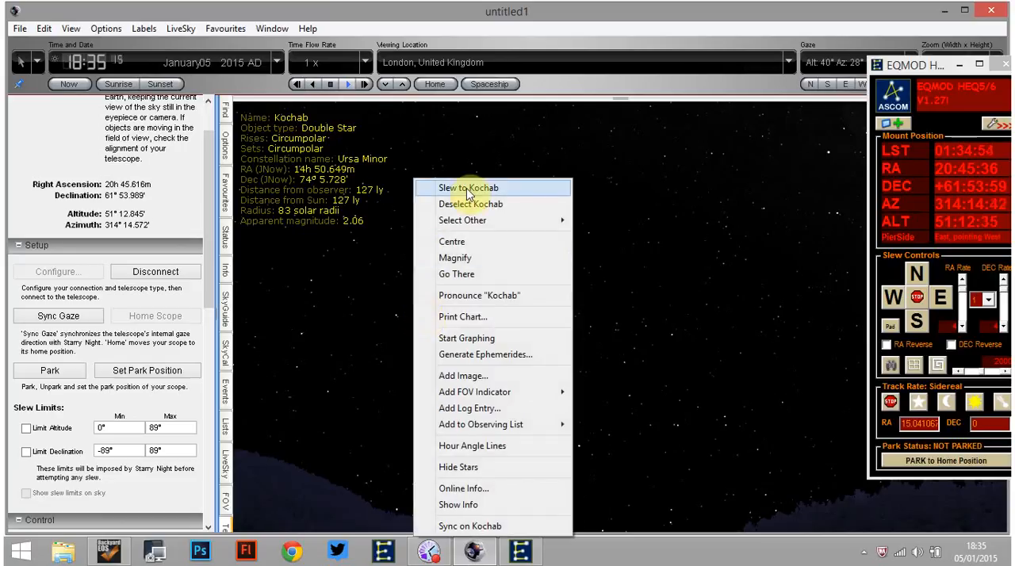
left_click(468, 188)
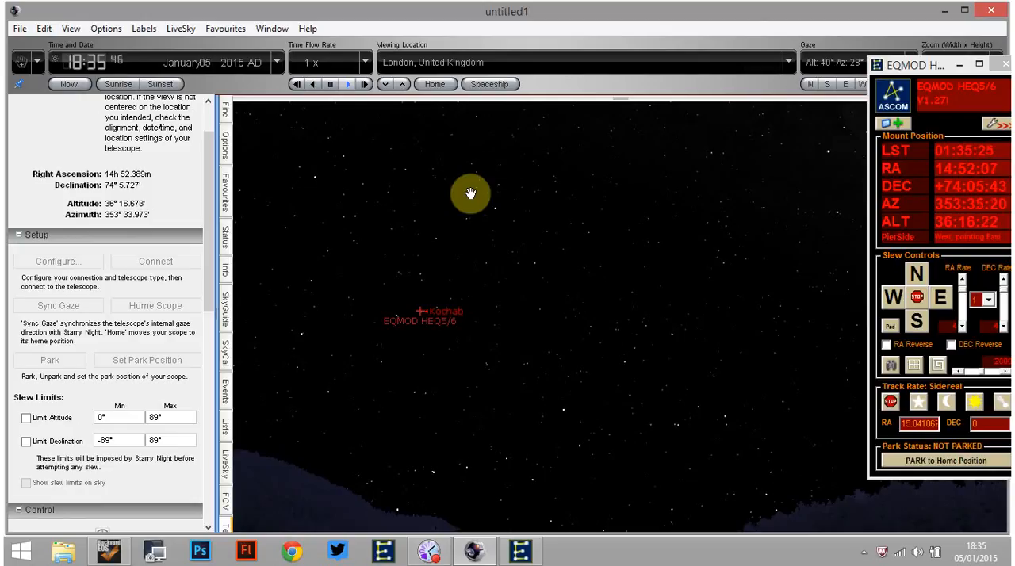
mouse_move(106, 552)
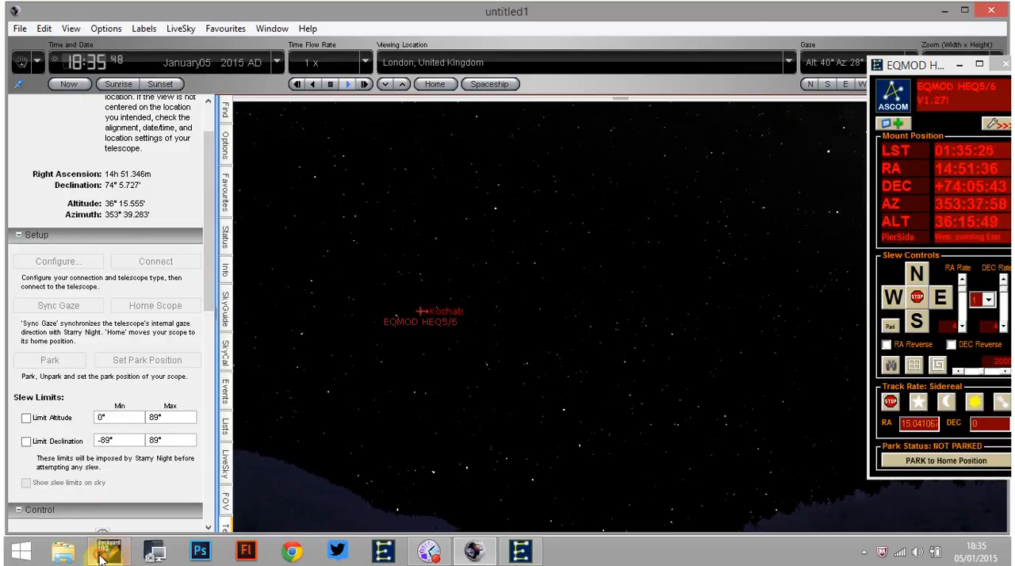
left_click(107, 550)
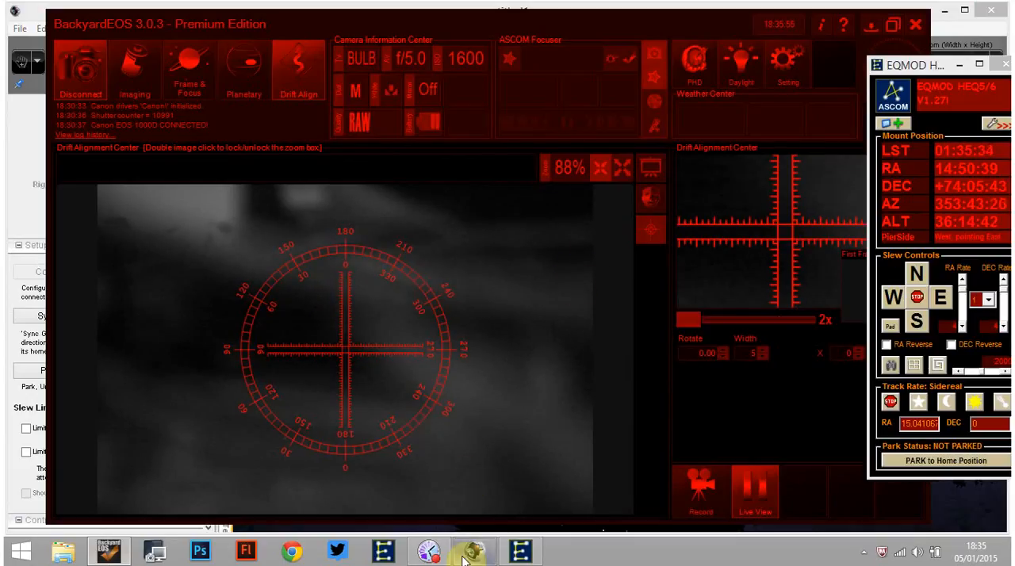
left_click(474, 551)
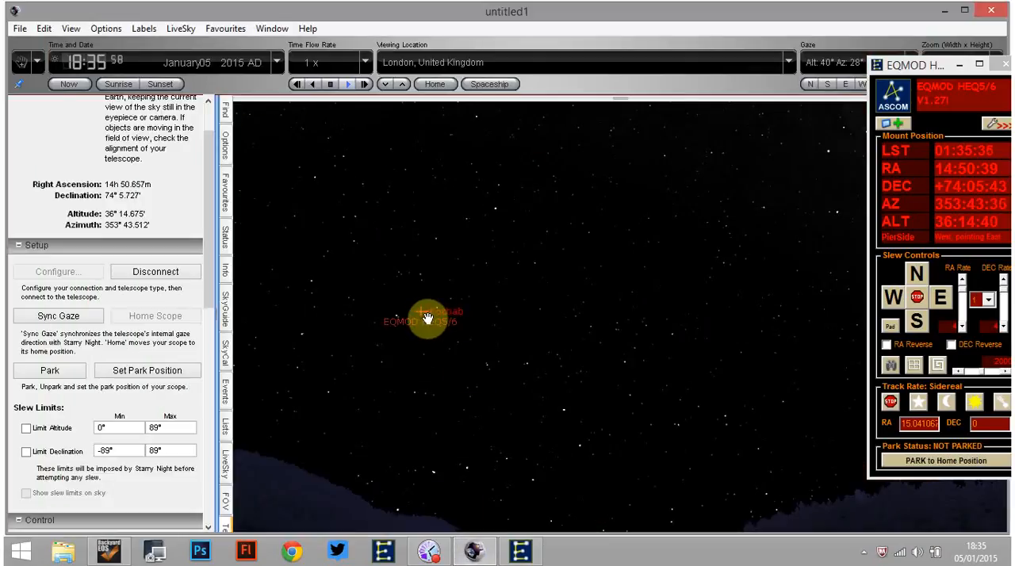
right_click(426, 318)
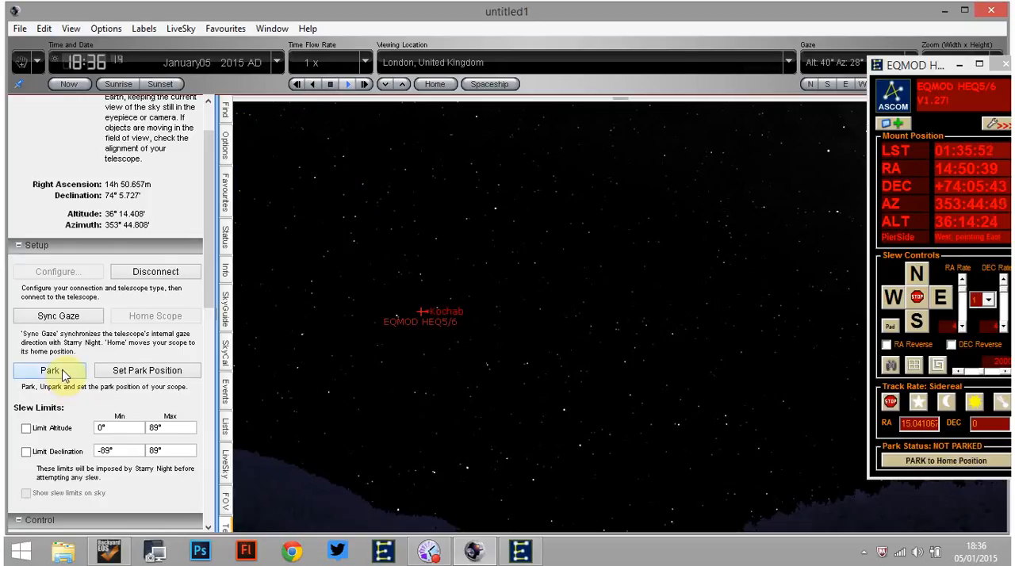
Park the HEQ5/6 mount using Park in the Telescope panel's Setup section.
left_click(50, 371)
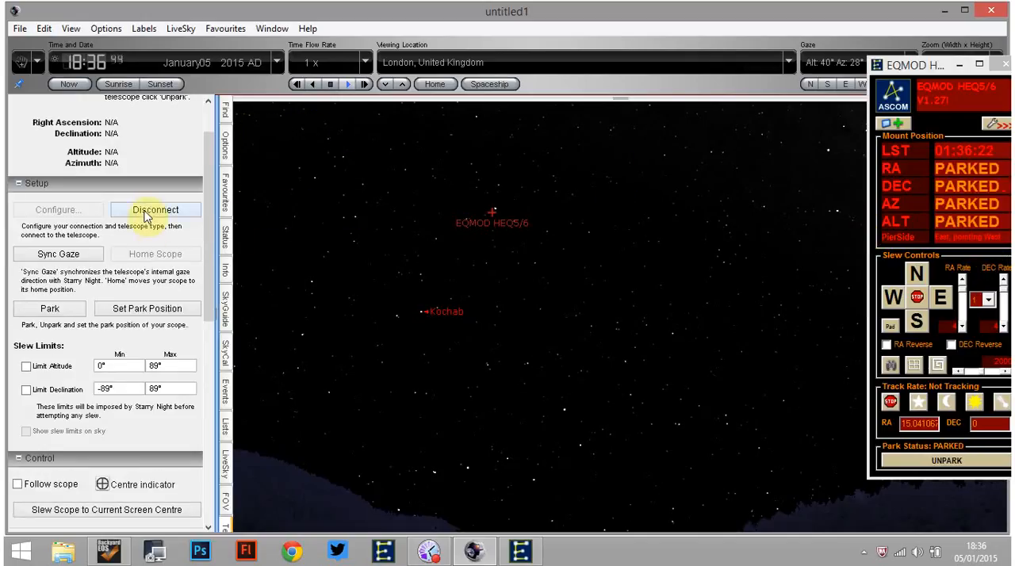
Disconnect from the HEQ5/6 mount and close the EQMOD driver window.
left_click(155, 210)
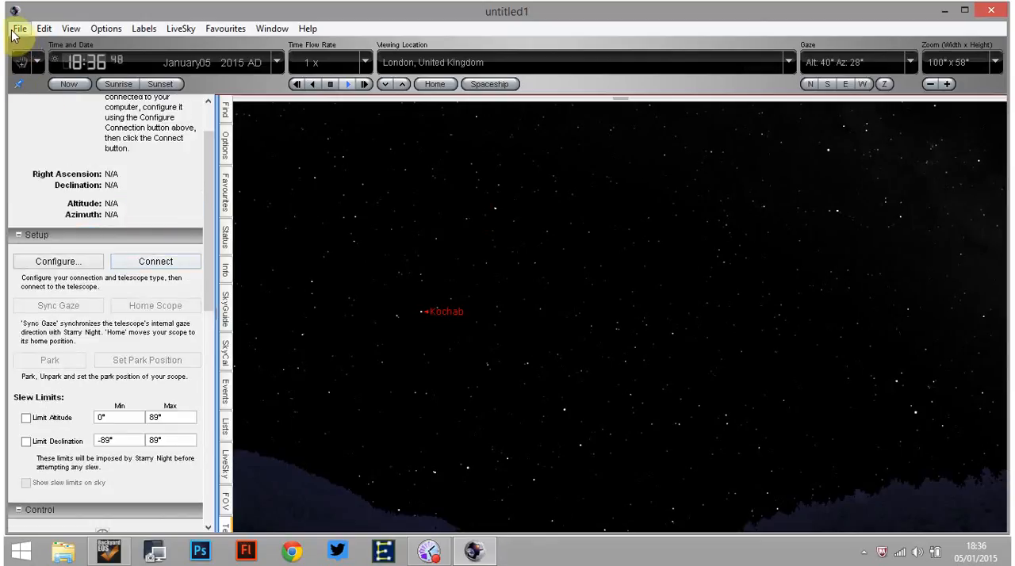
left_click(19, 29)
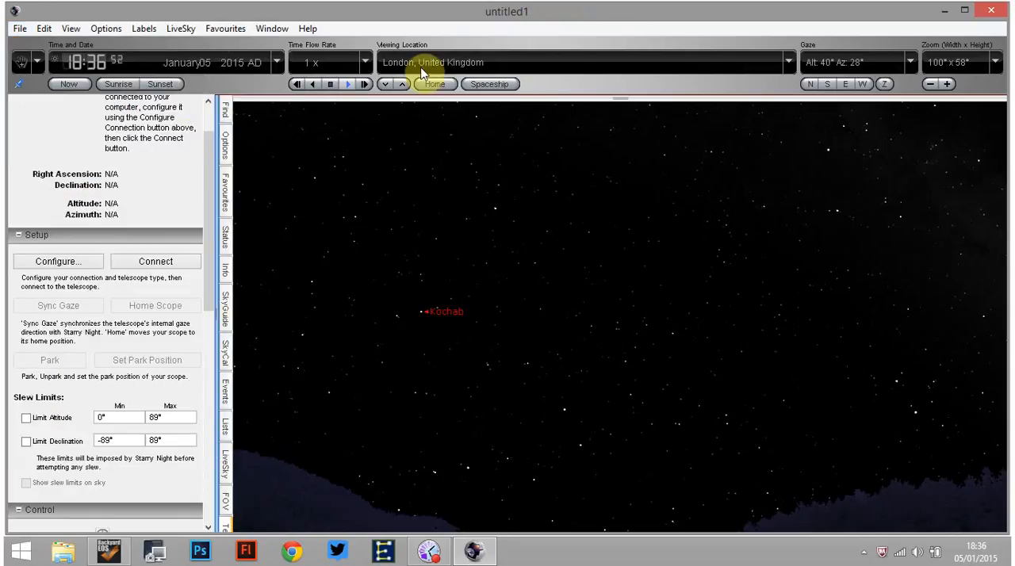
mouse_move(408, 68)
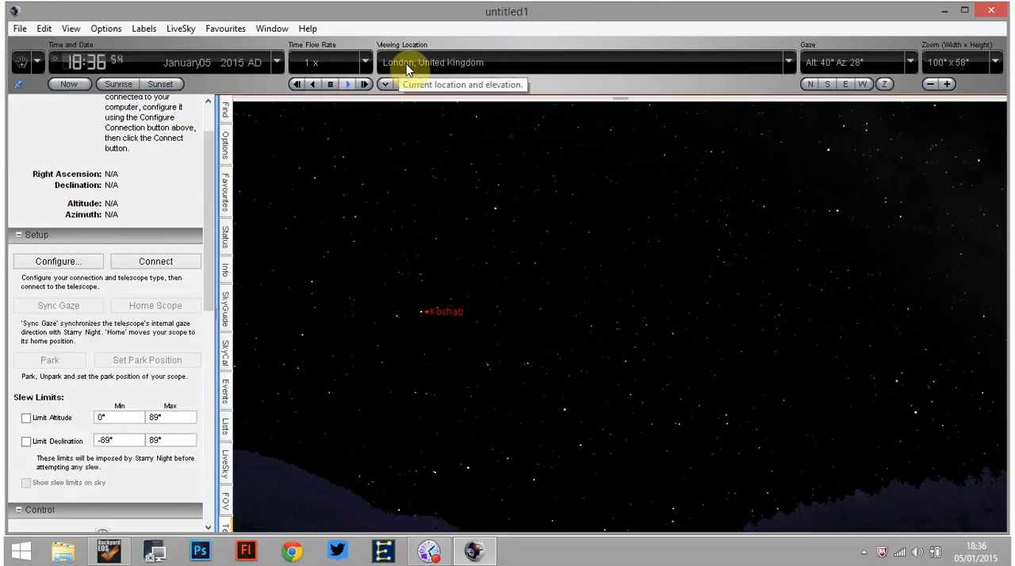